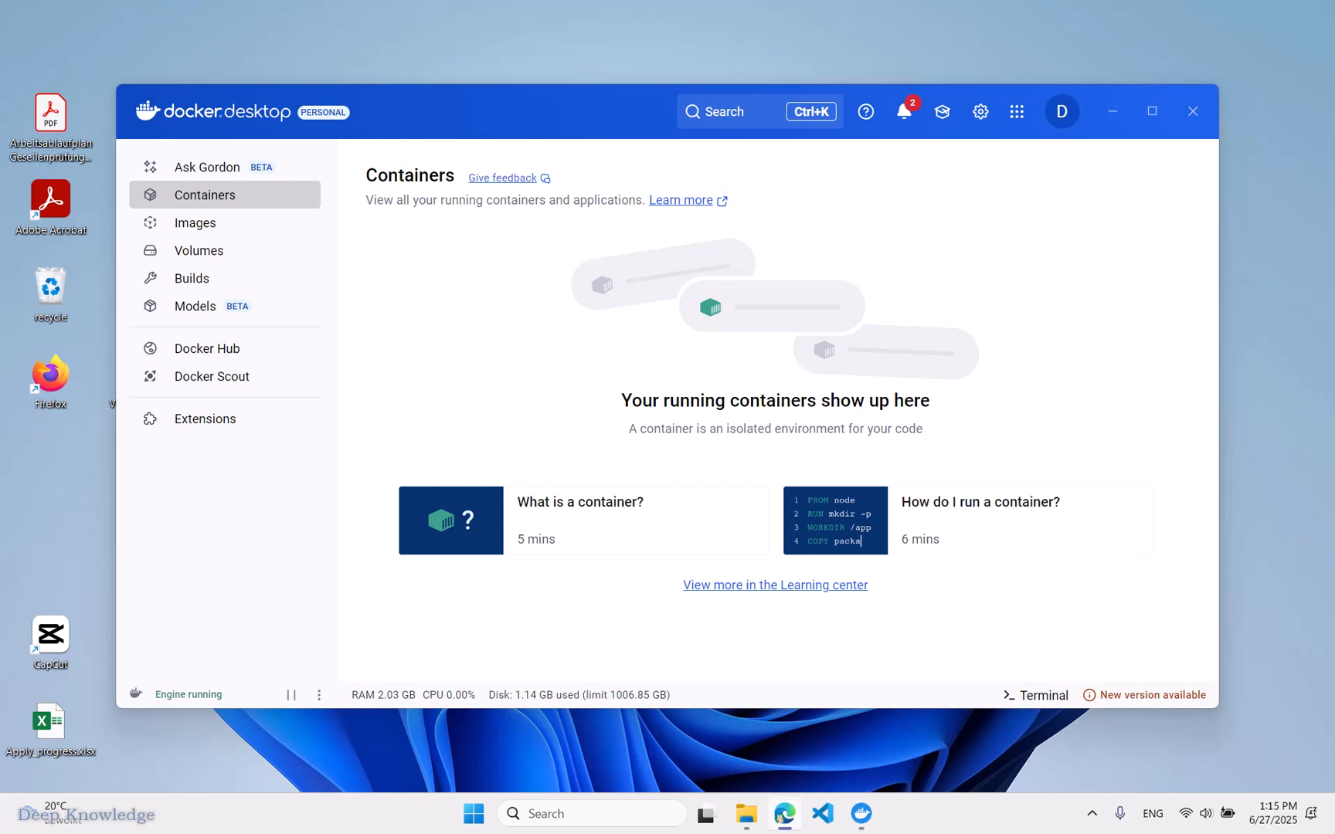
pyautogui.moveTo(1134, 450)
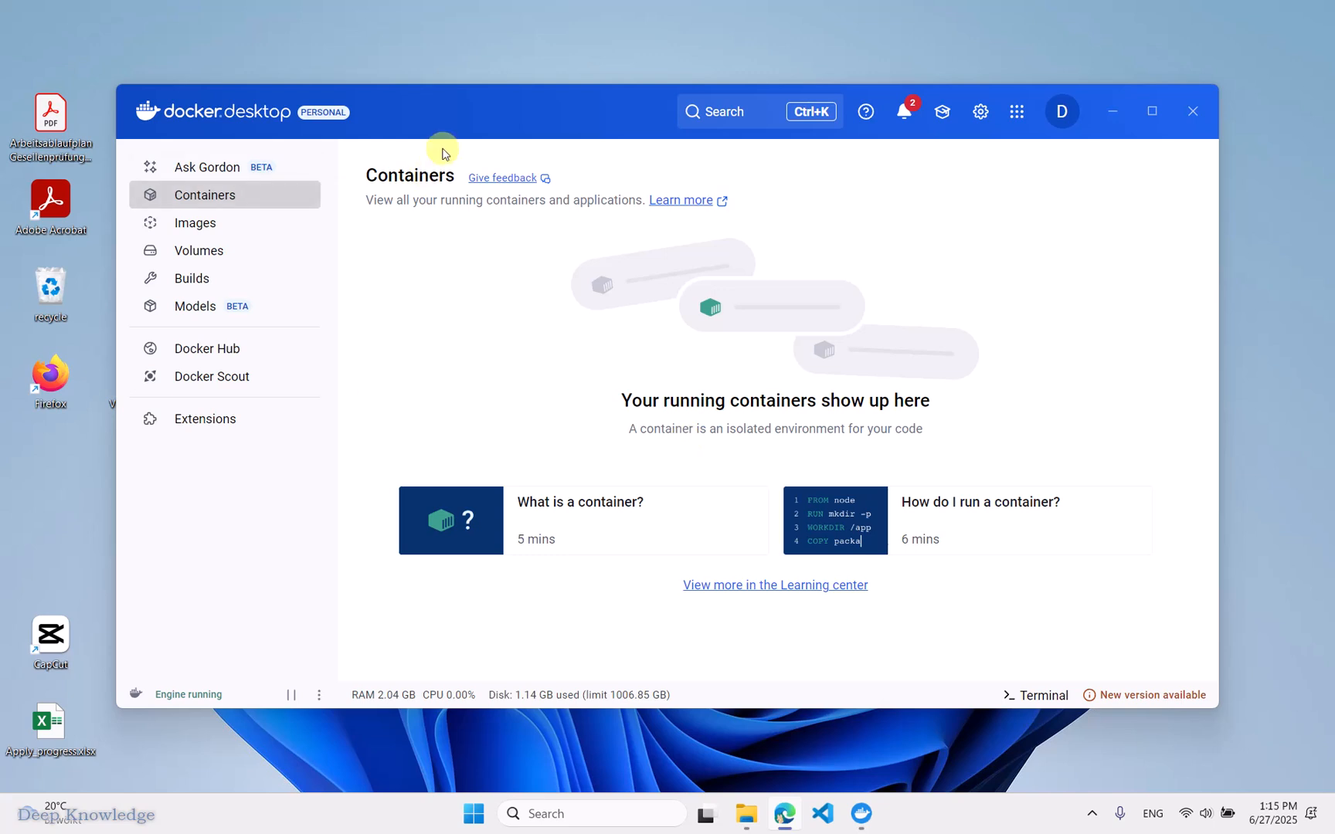
pyautogui.moveTo(440, 141)
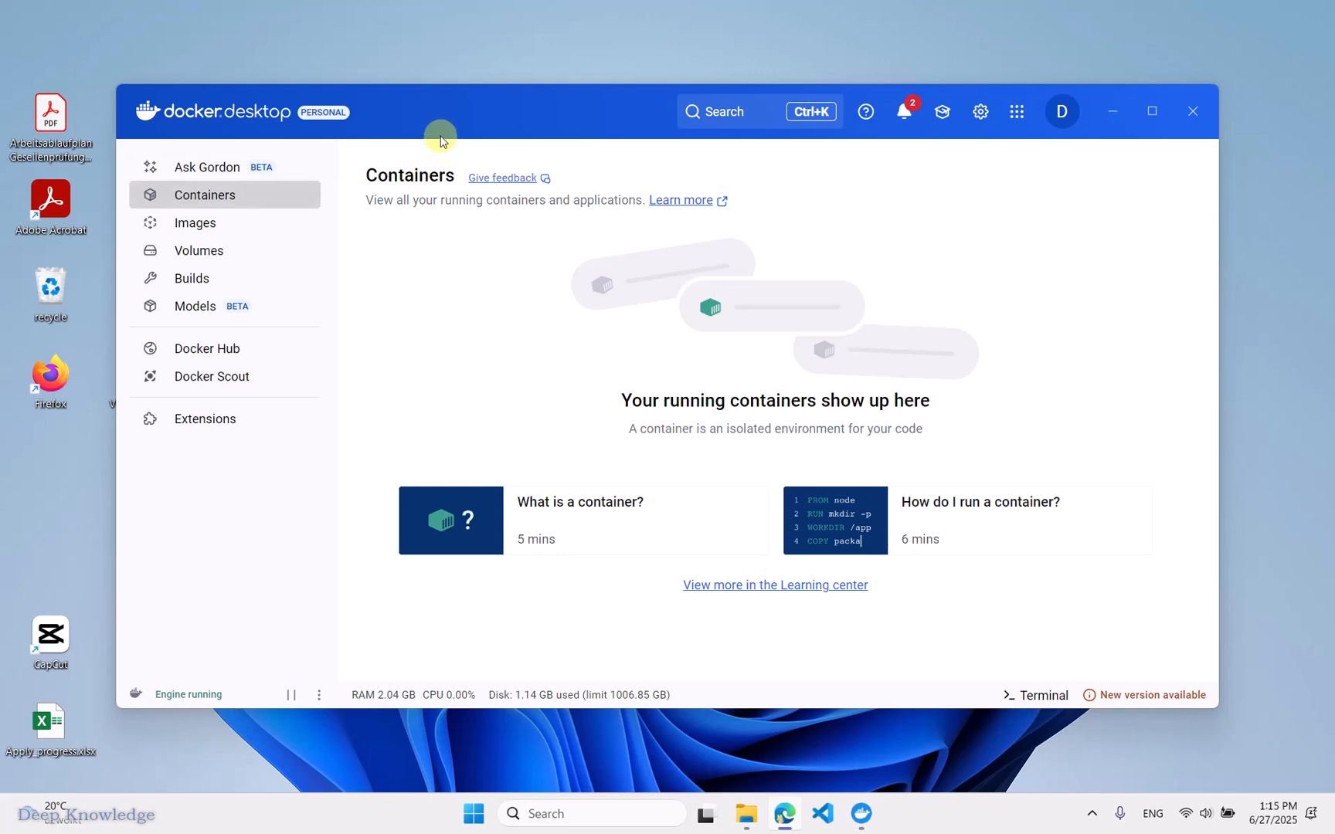
pyautogui.moveTo(438, 130)
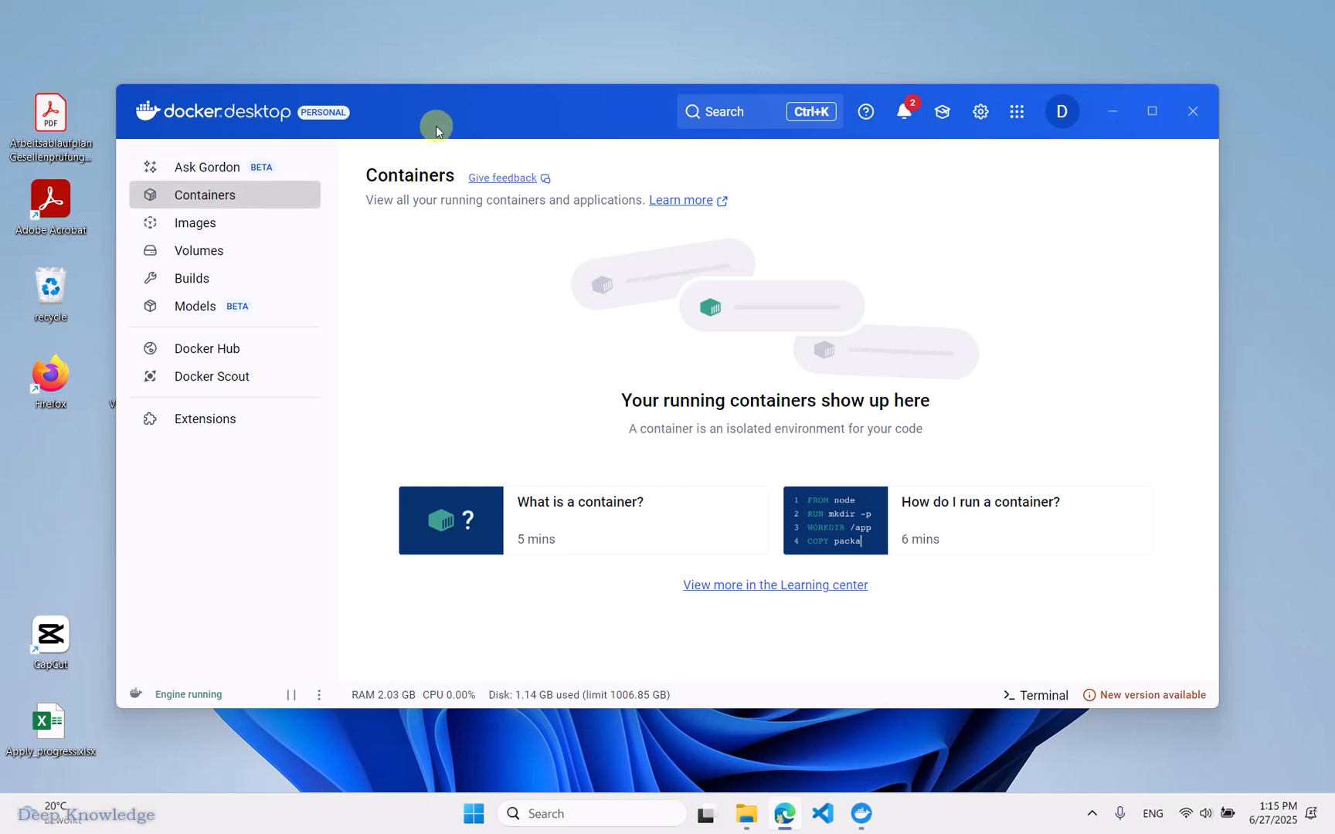
pyautogui.moveTo(686, 783)
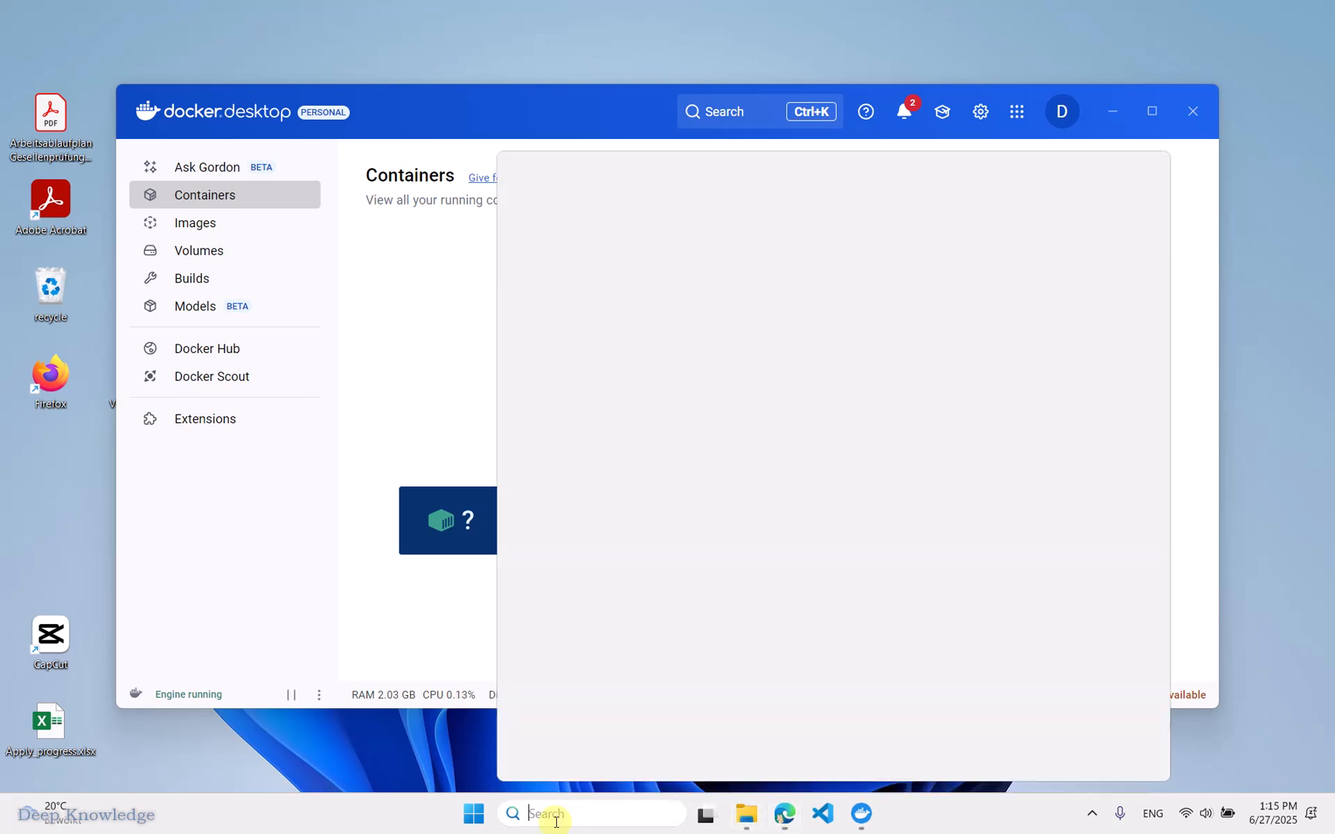
# Step: Launch Command Prompt from taskbar Search by searching 'cmd'
pyautogui.write('cmd')
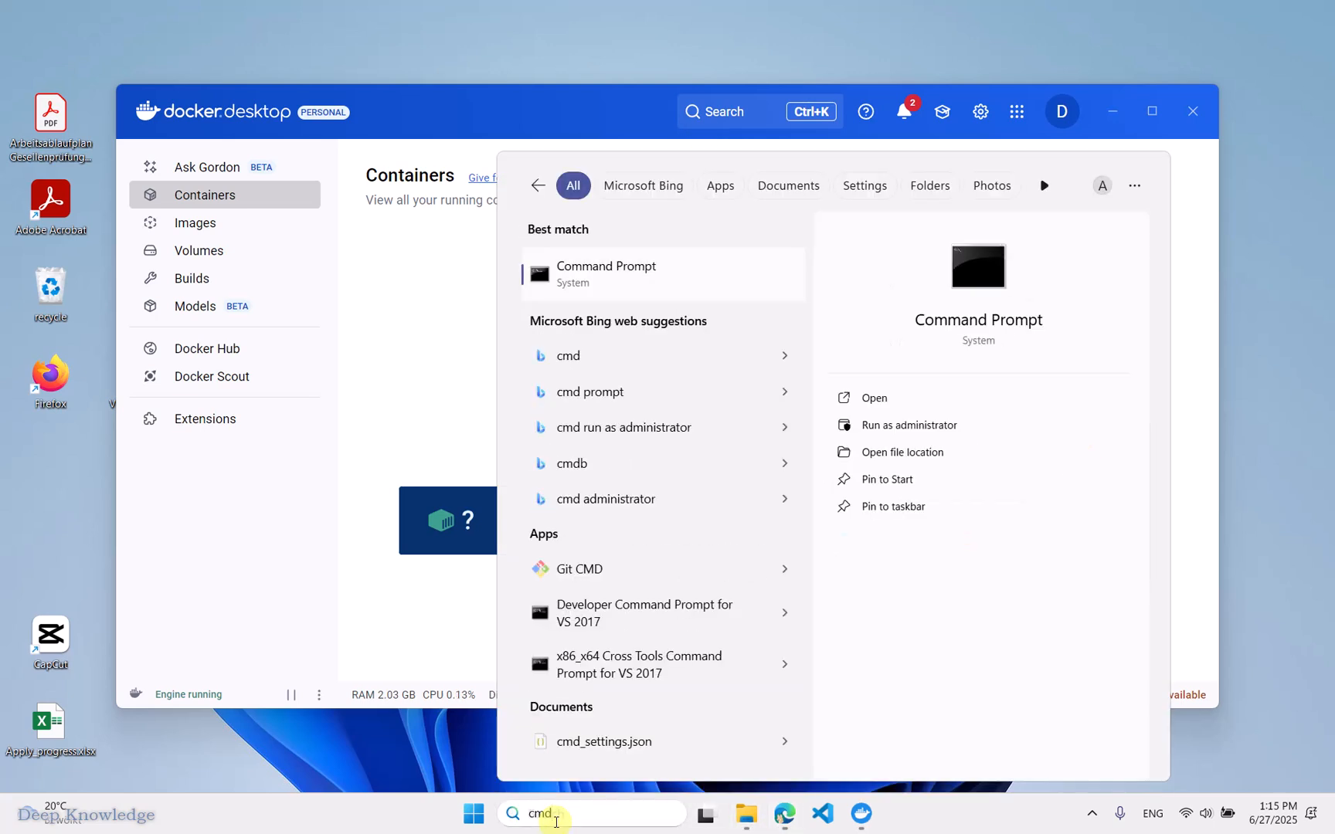
pyautogui.click(605, 271)
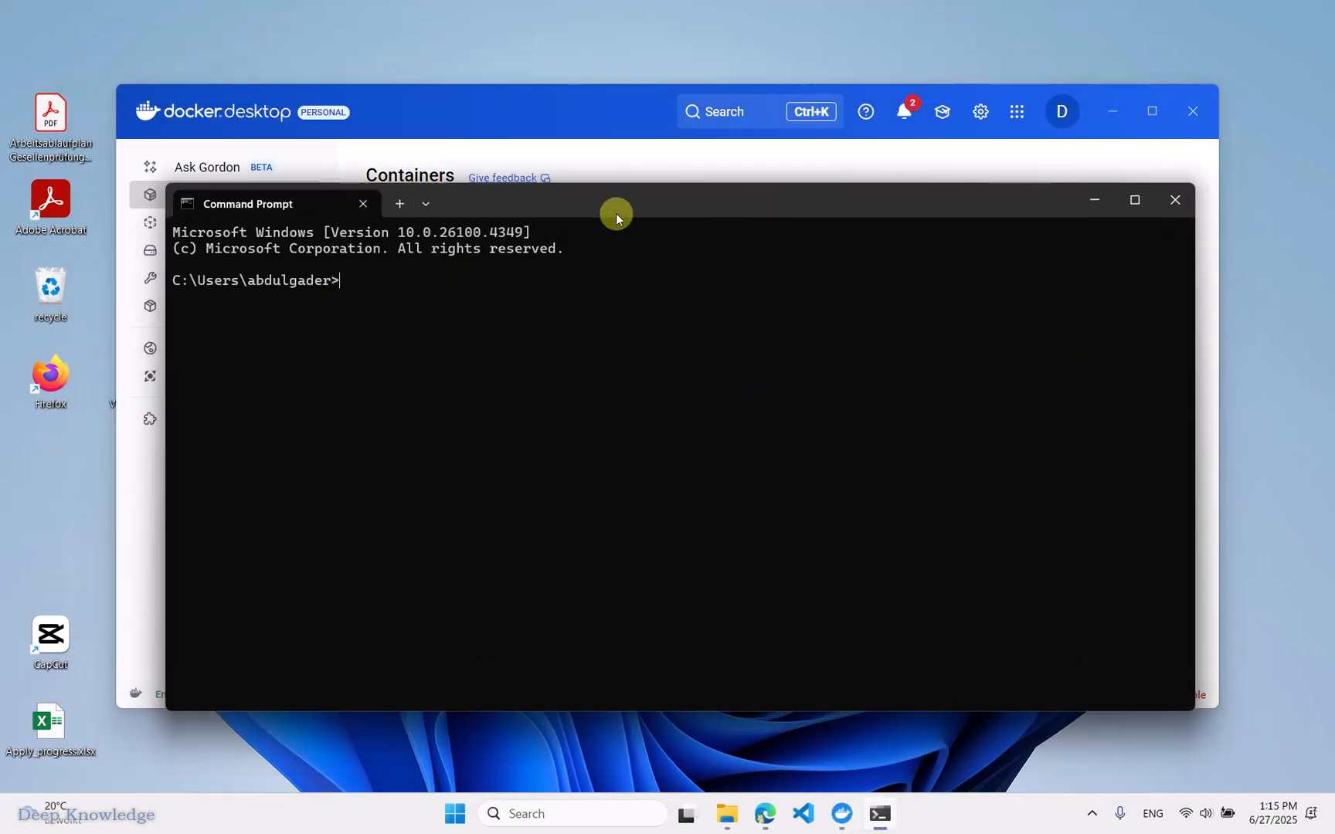
# Step: Enter and exit WSL, then list distributions showing docker-desktop as default
pyautogui.click(1174, 199)
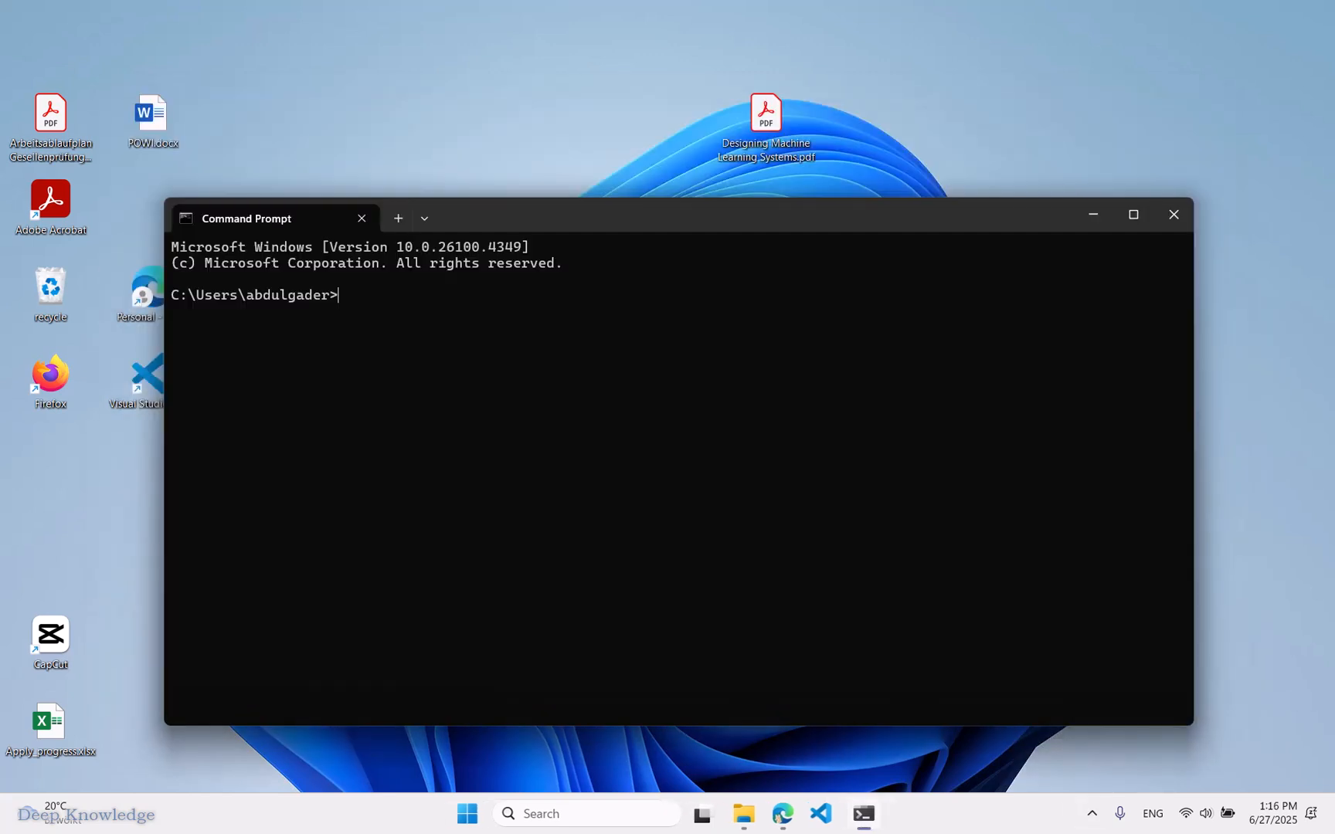
pyautogui.write('w')
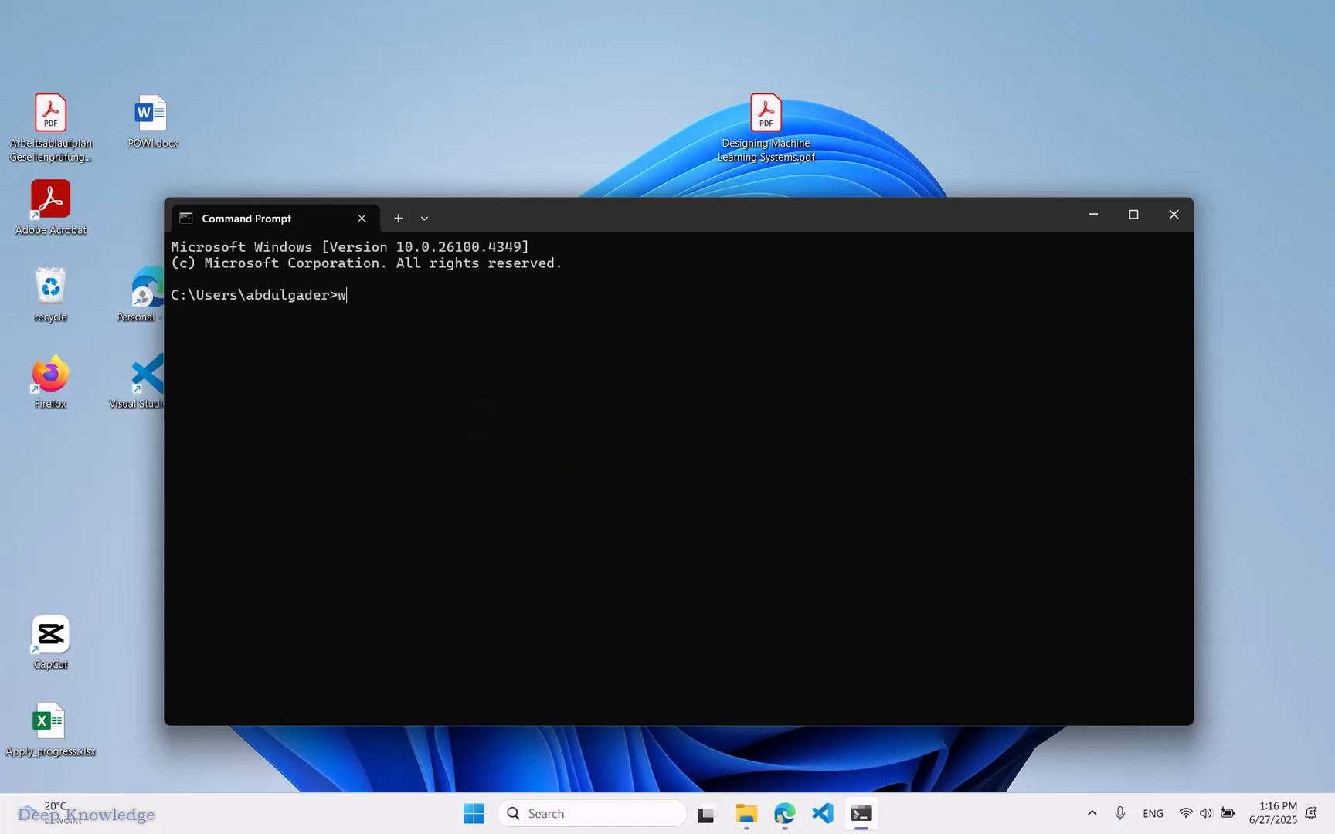
pyautogui.write('sl')
pyautogui.write('exit')
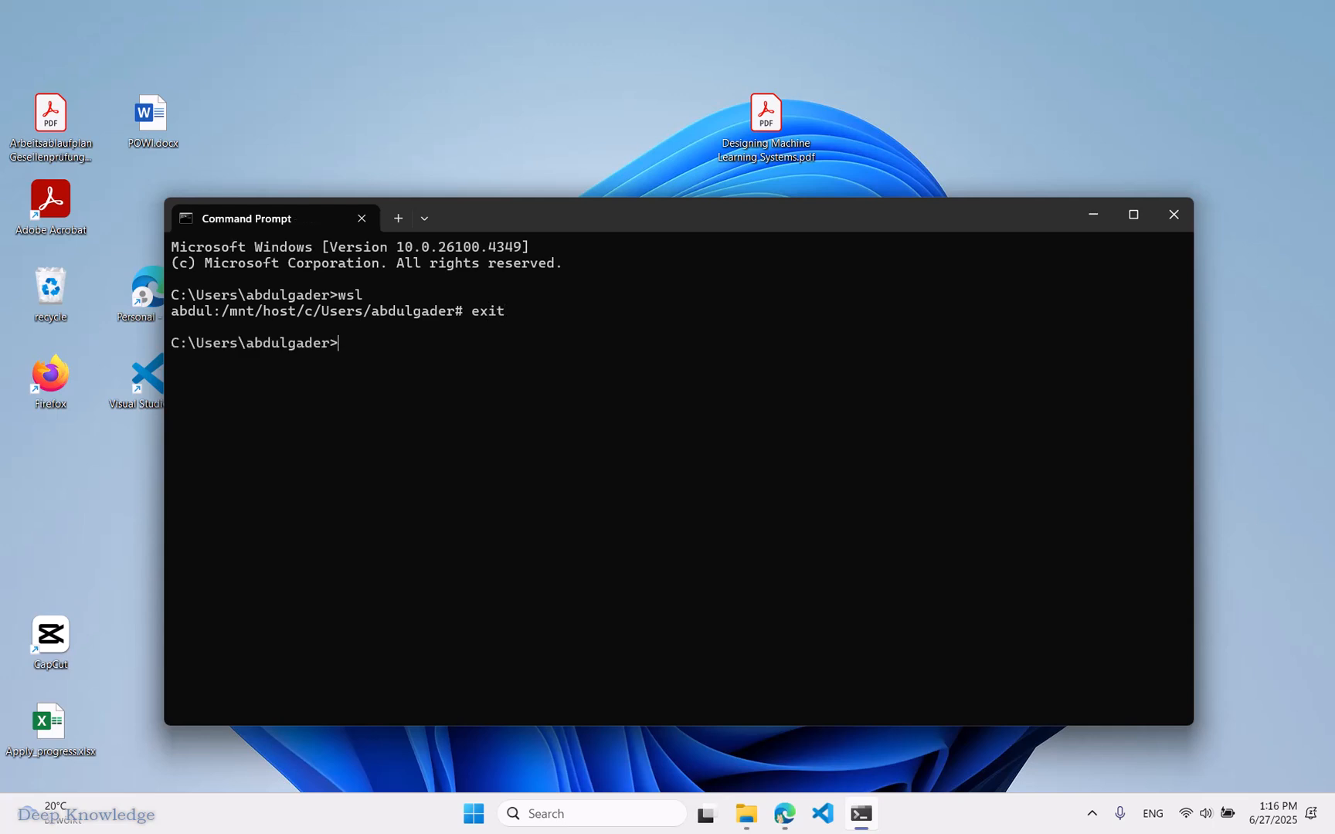
pyautogui.write('wsl -l')
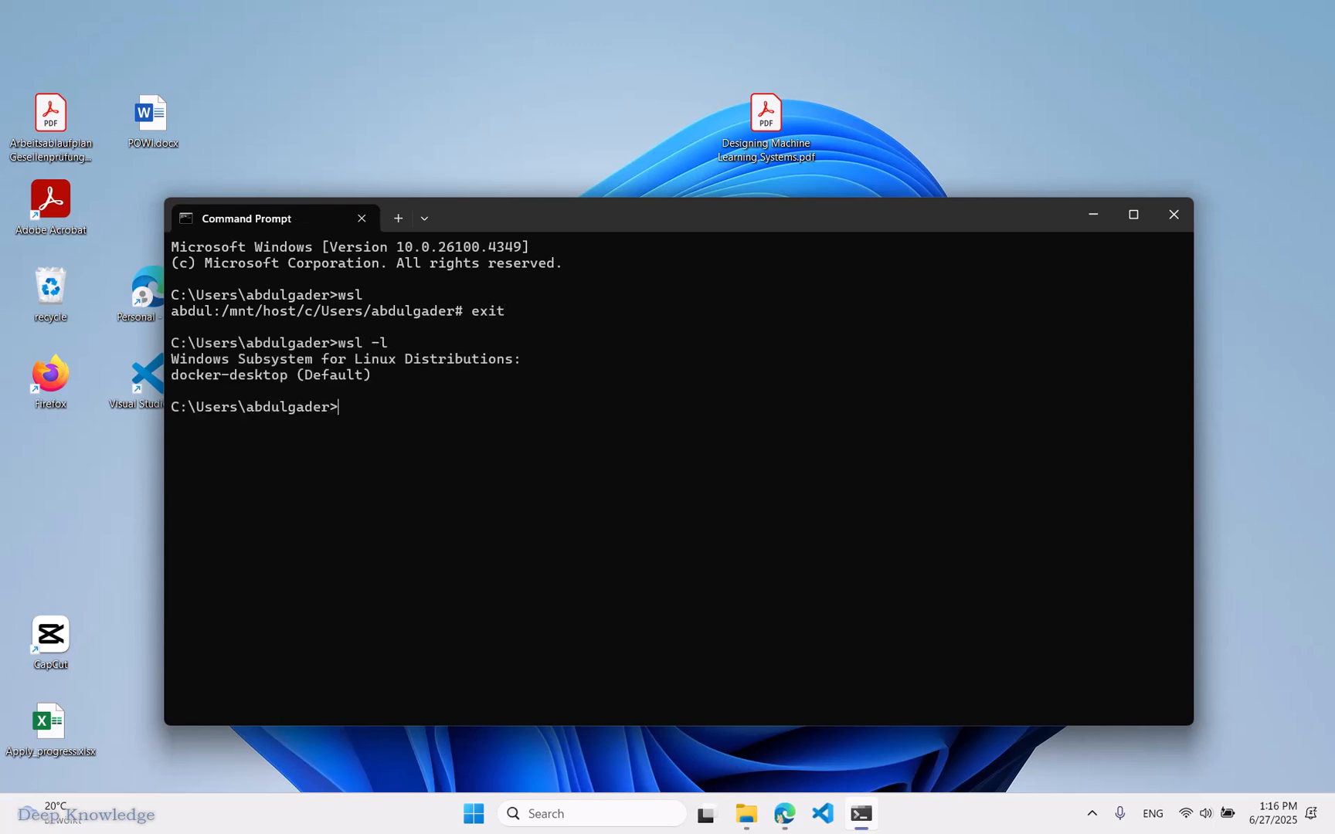
pyautogui.doubleClick(230, 375)
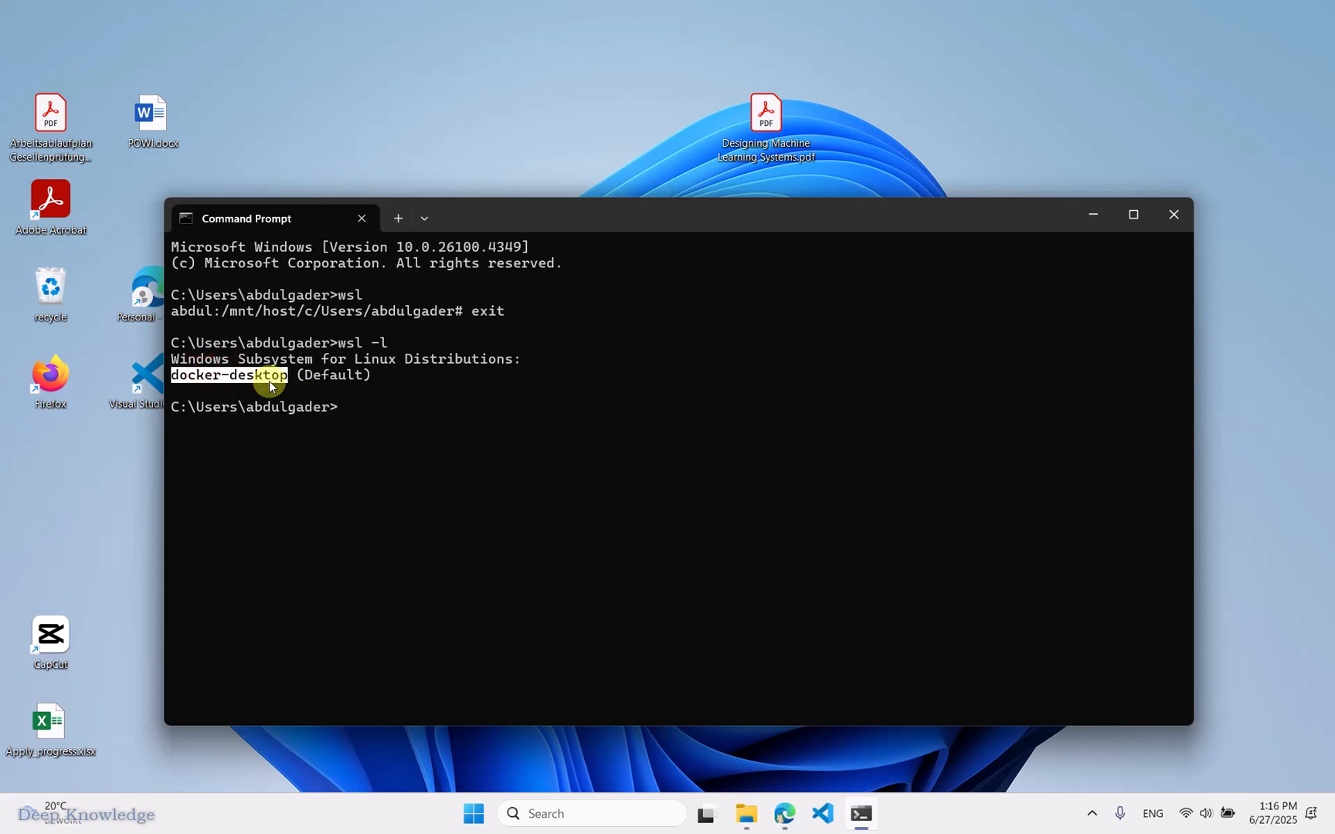
pyautogui.moveTo(270, 399)
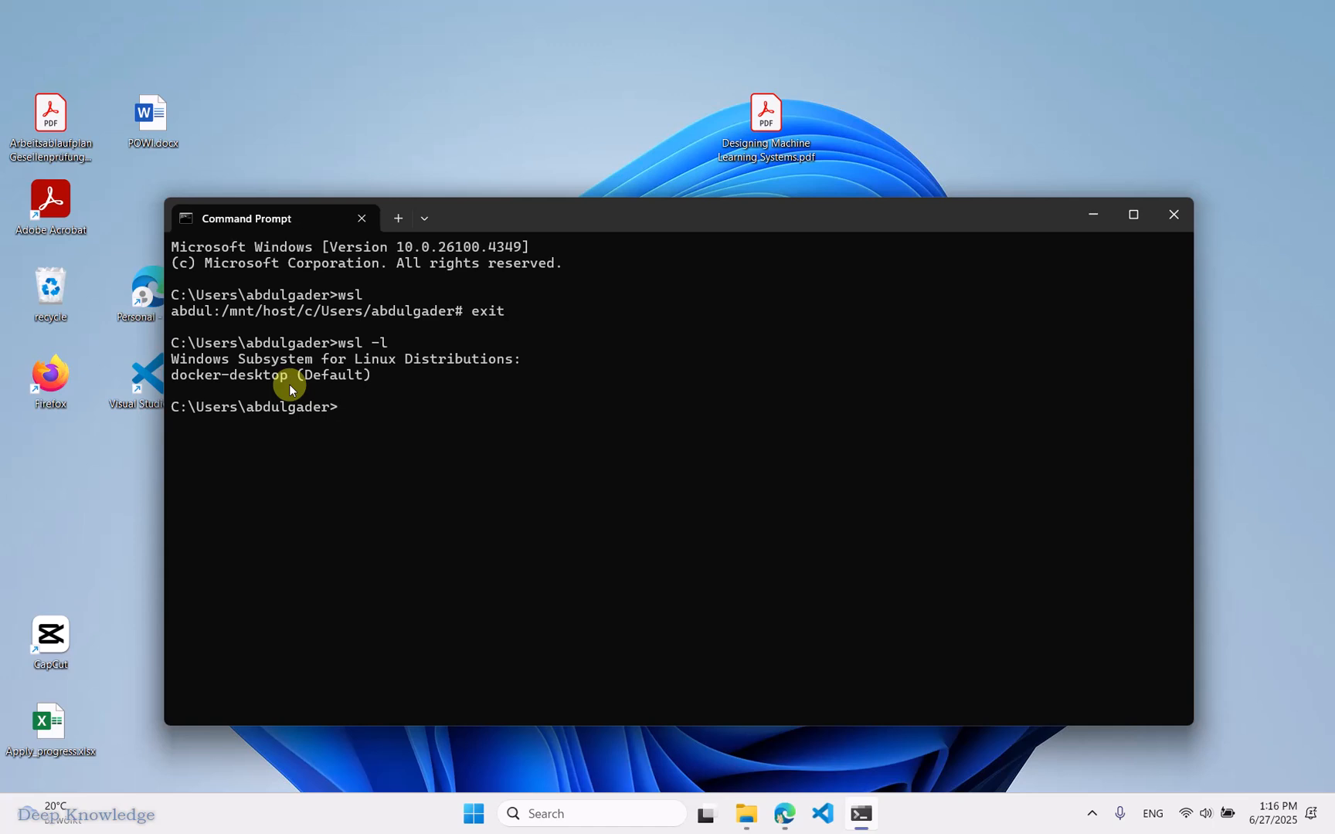
pyautogui.moveTo(81, 411)
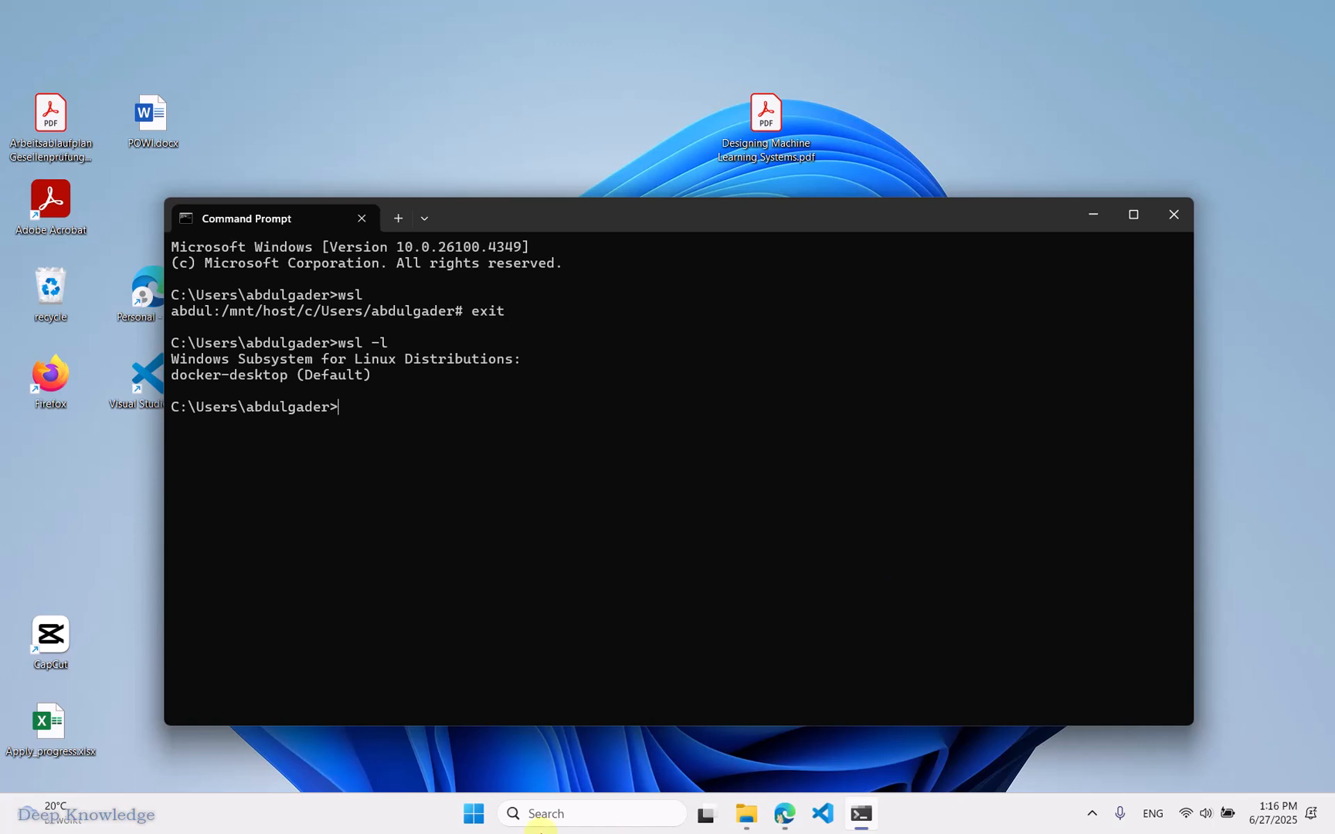
# Step: Shut down WSL with wsl --shutdown
pyautogui.write('wsl --sh')
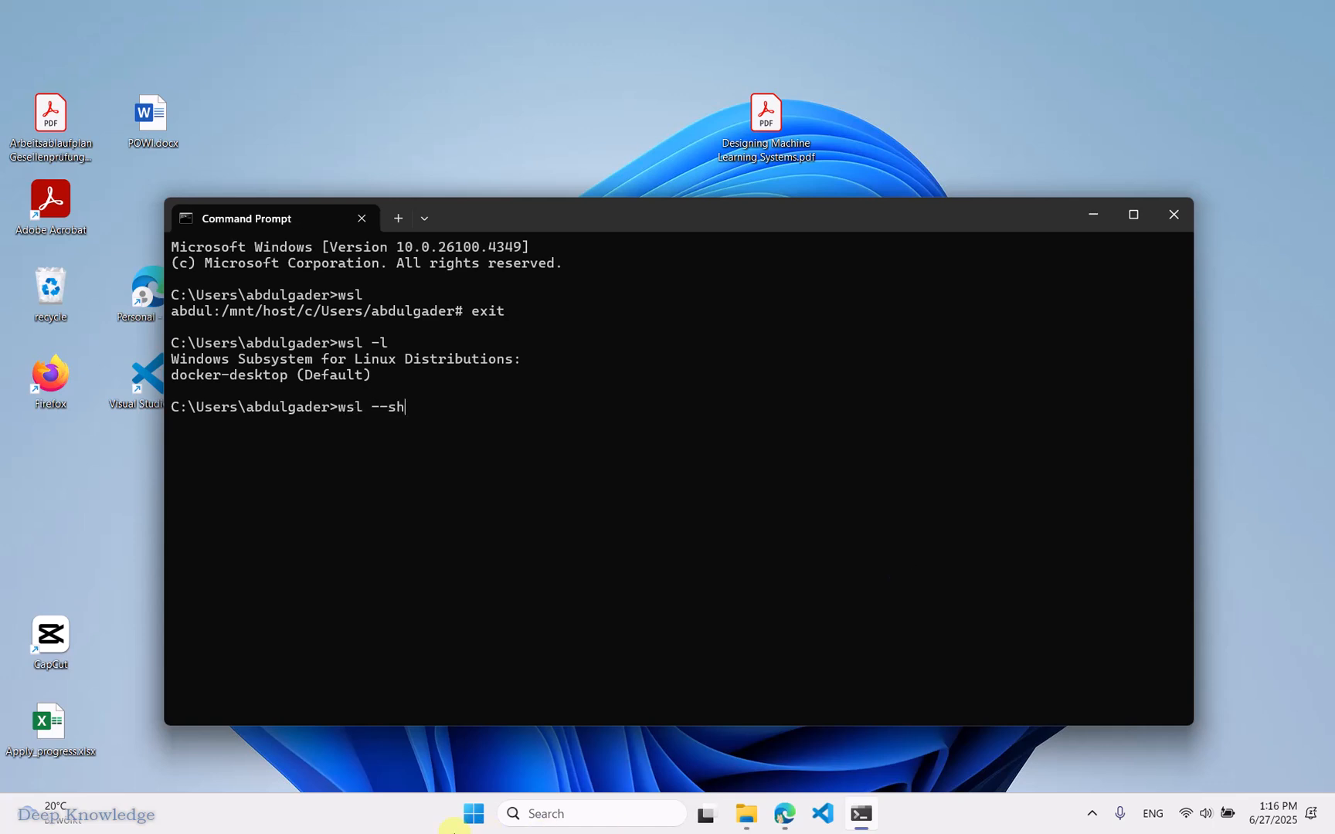
pyautogui.write('utdown')
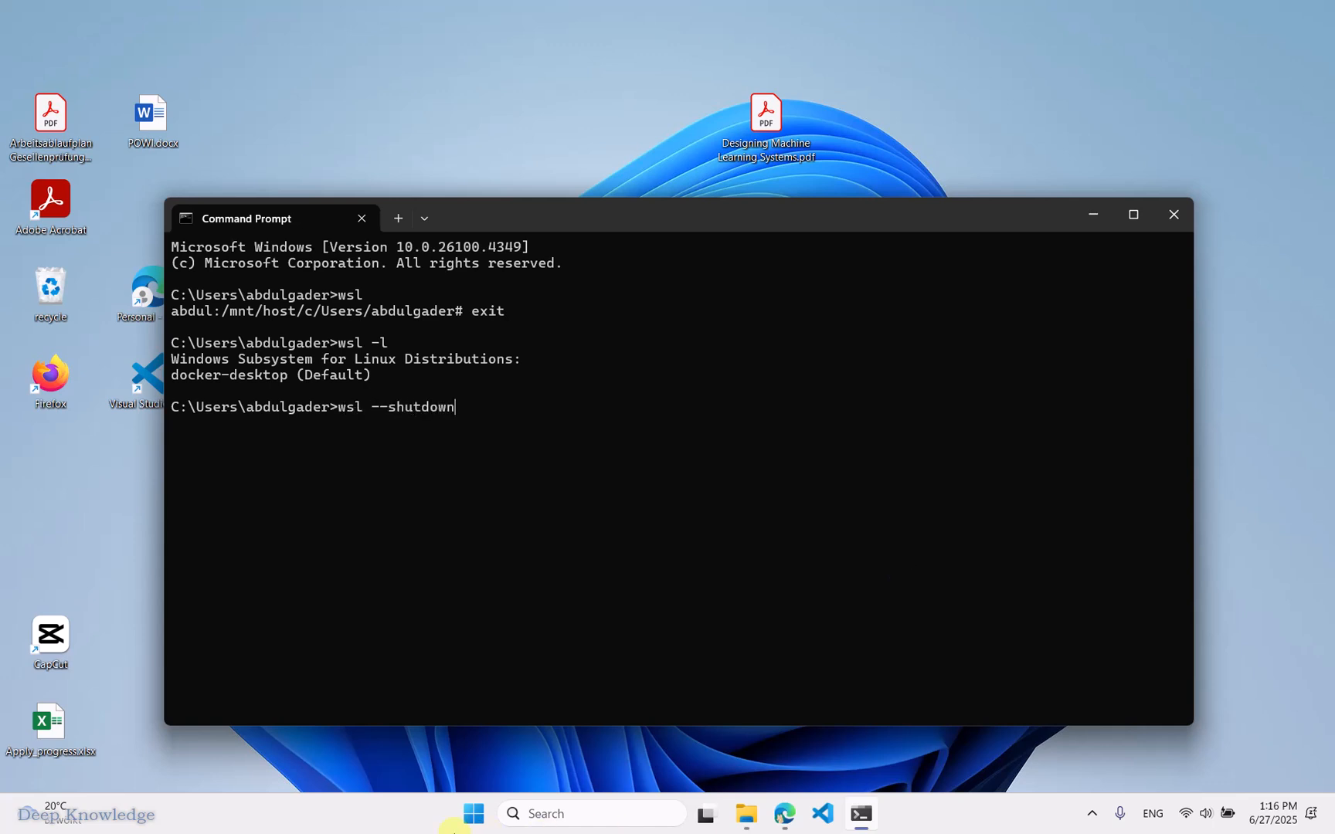
pyautogui.press('Enter')
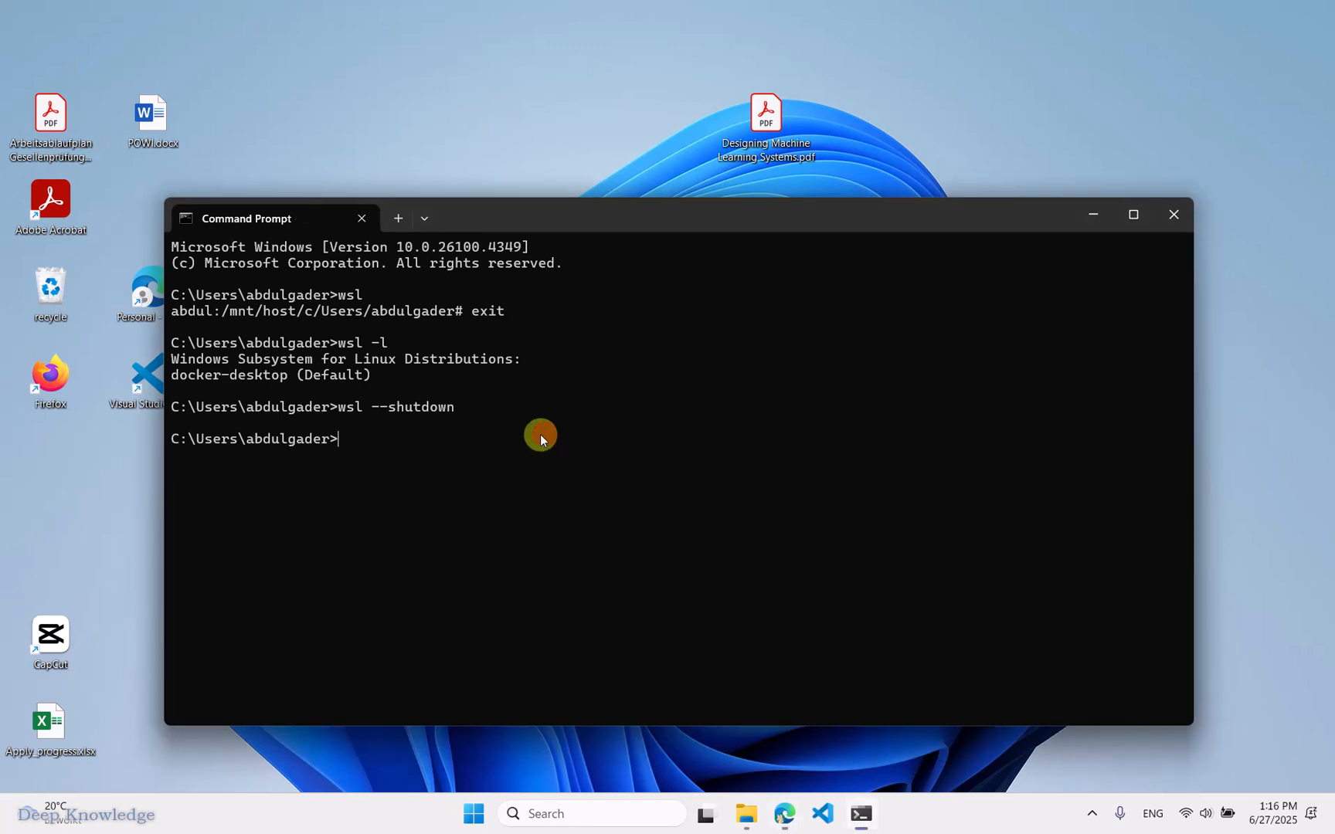
# Step: Export docker-desktop to D:\docker-desktop.tar with wsl --export
pyautogui.write('wsl --export docker-desktop D:\\docker-desktop.tar')
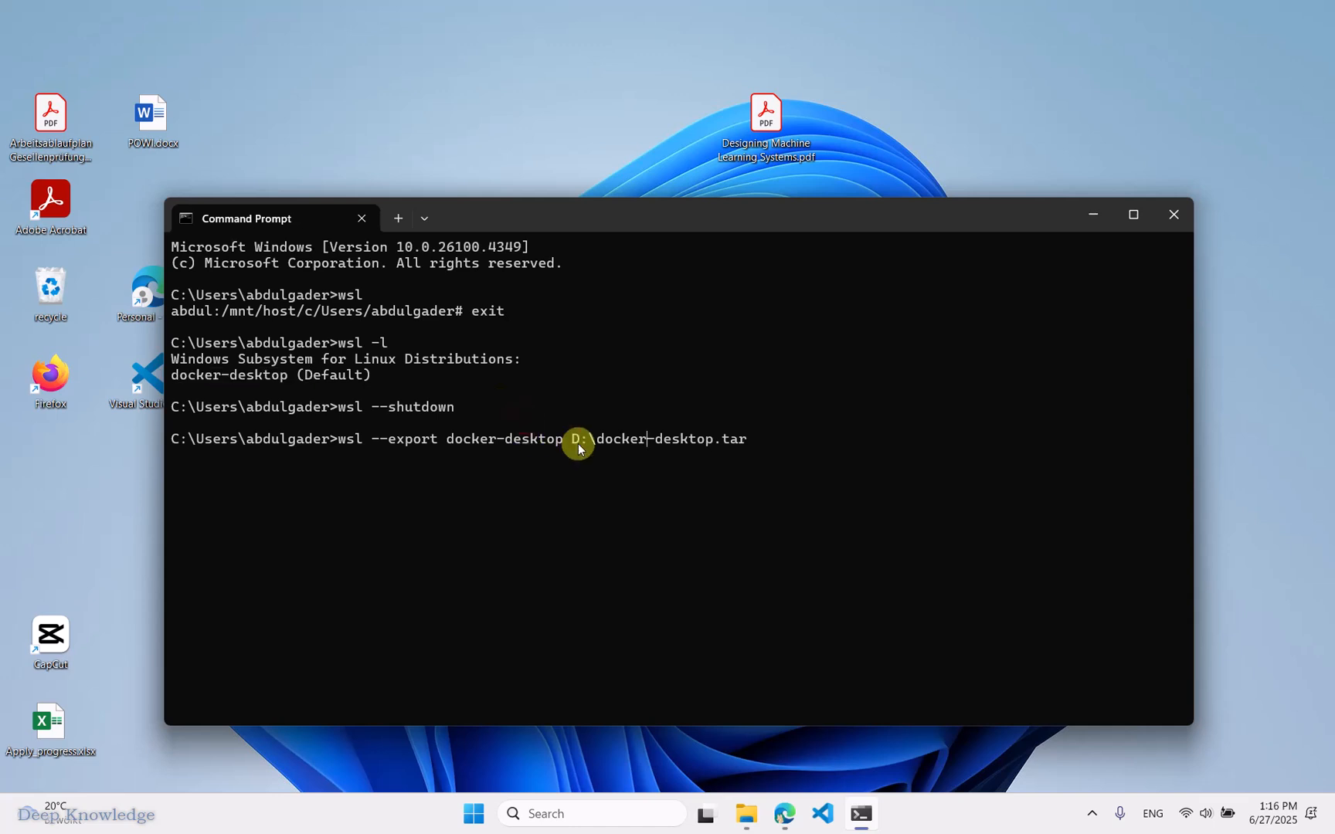
pyautogui.doubleClick(730, 439)
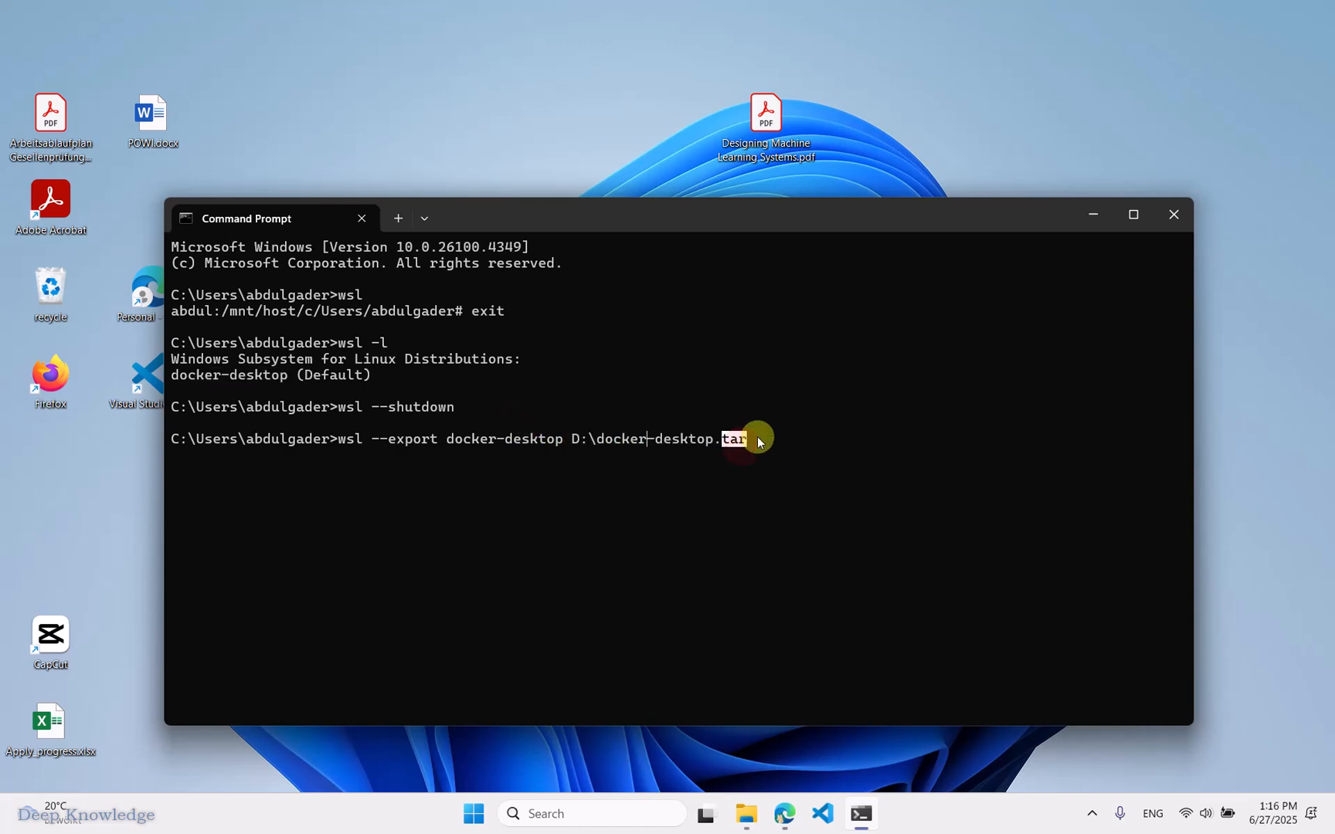
pyautogui.press('Enter')
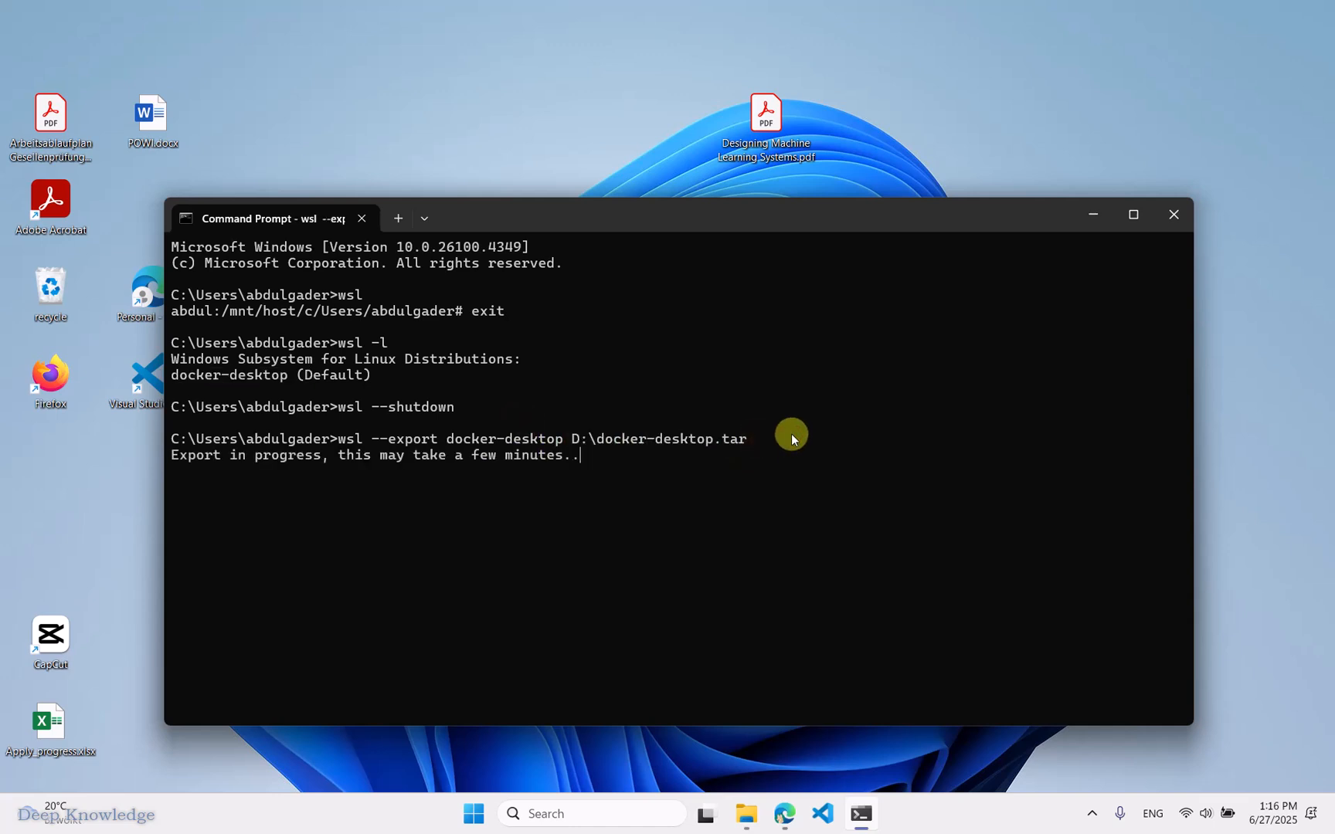
pyautogui.moveTo(586, 477)
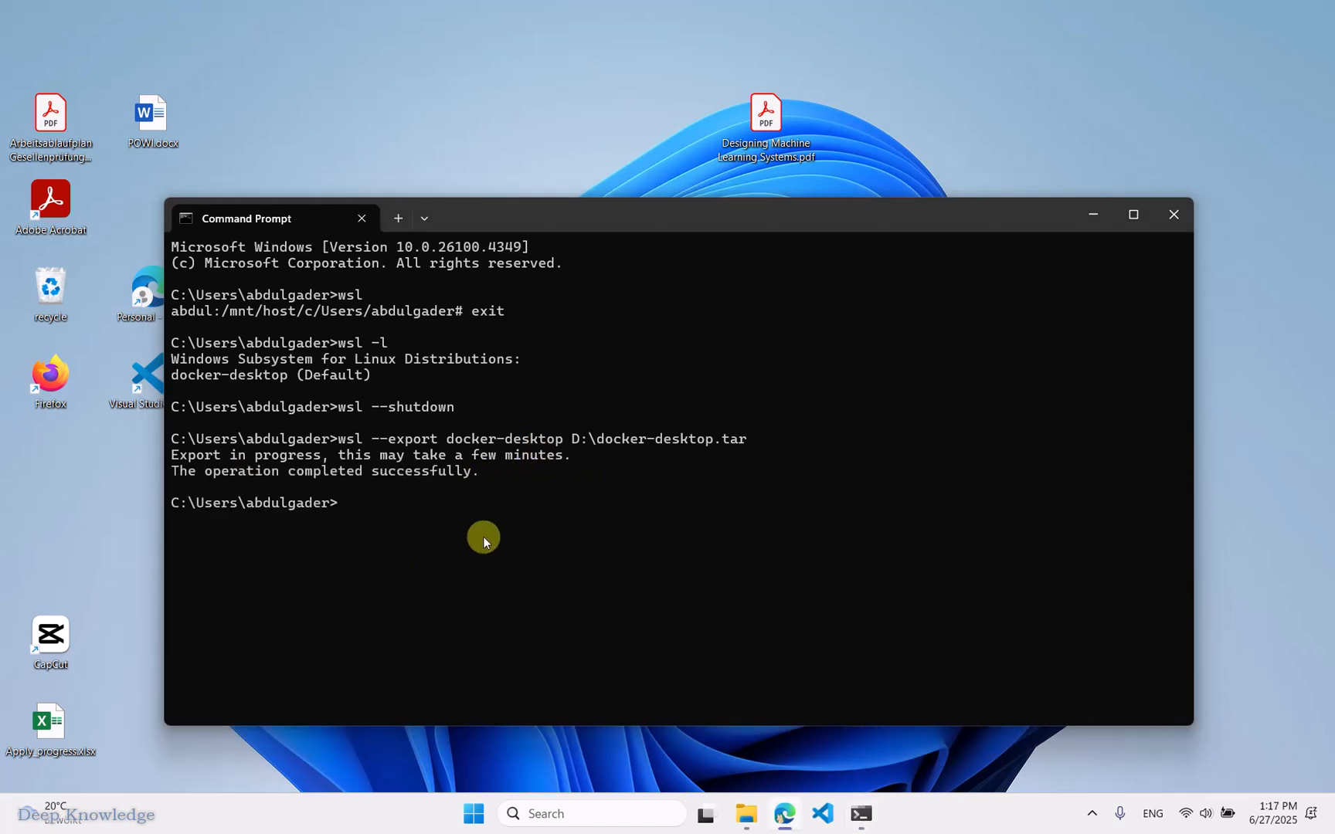
# Step: Unregister docker-desktop and enter an import command into D:\Docker\wsl\docker-desktop without running it
pyautogui.write('wsl --unregister docker-desktop')
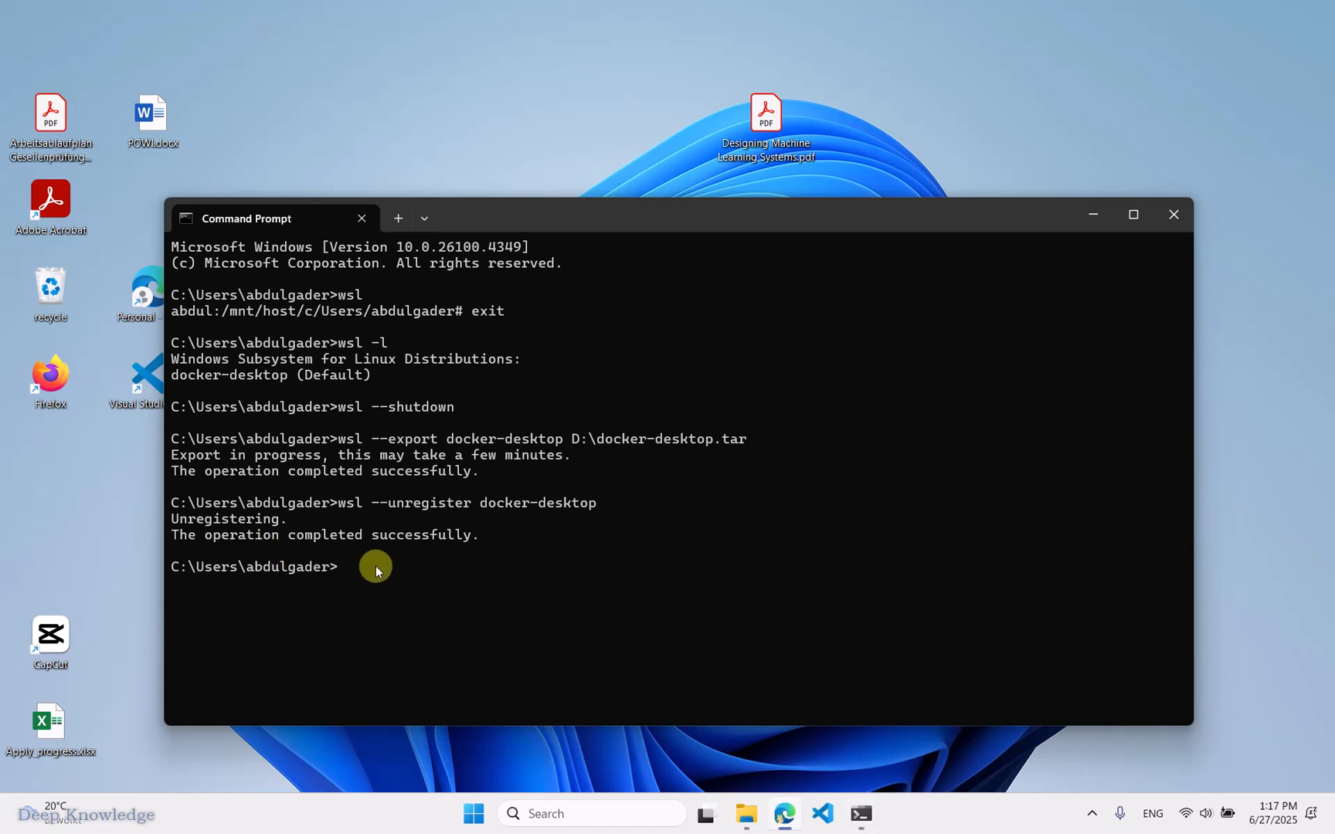
pyautogui.write('wsl --import docker-desktop D:\\Docker\\wsl\\docker-desktop D:\\docker-desktop.tar')
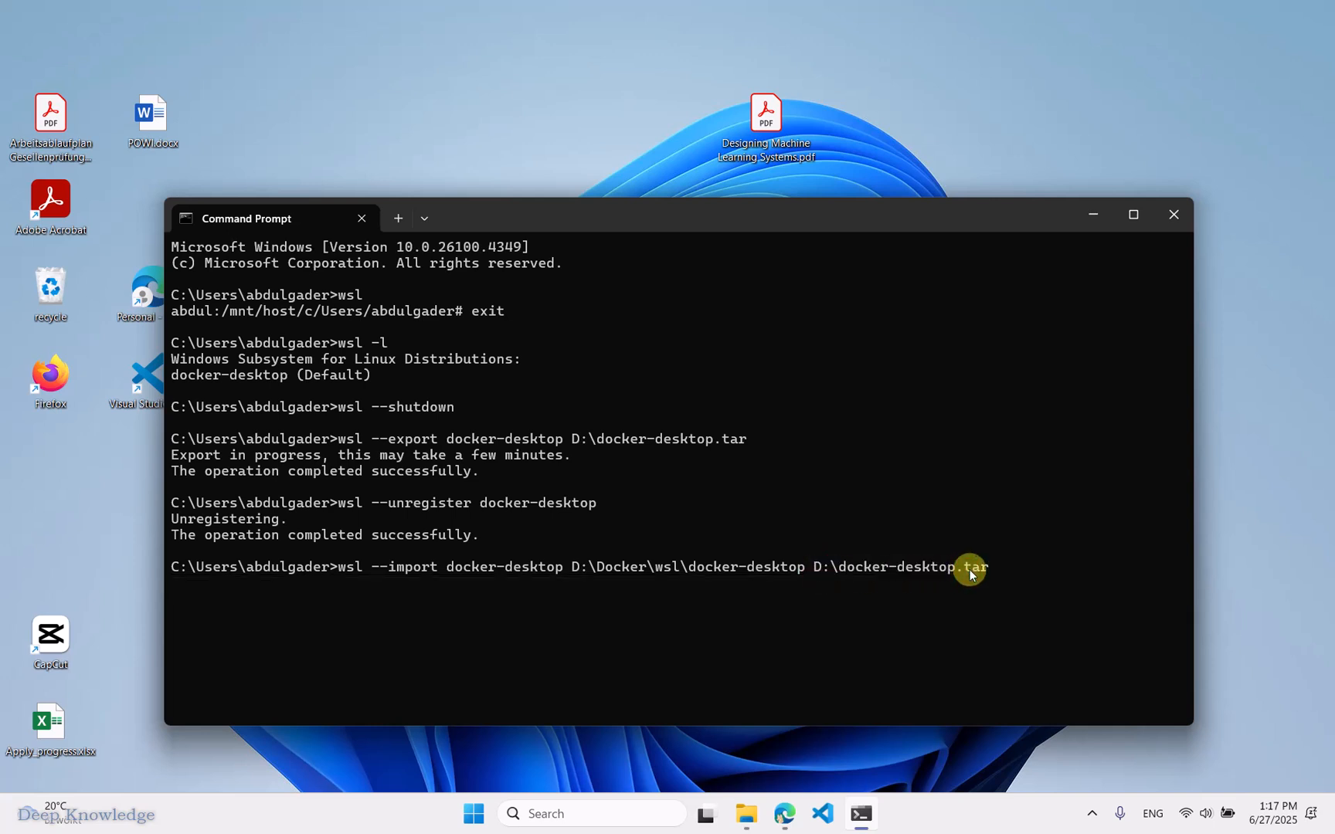
pyautogui.doubleClick(761, 567)
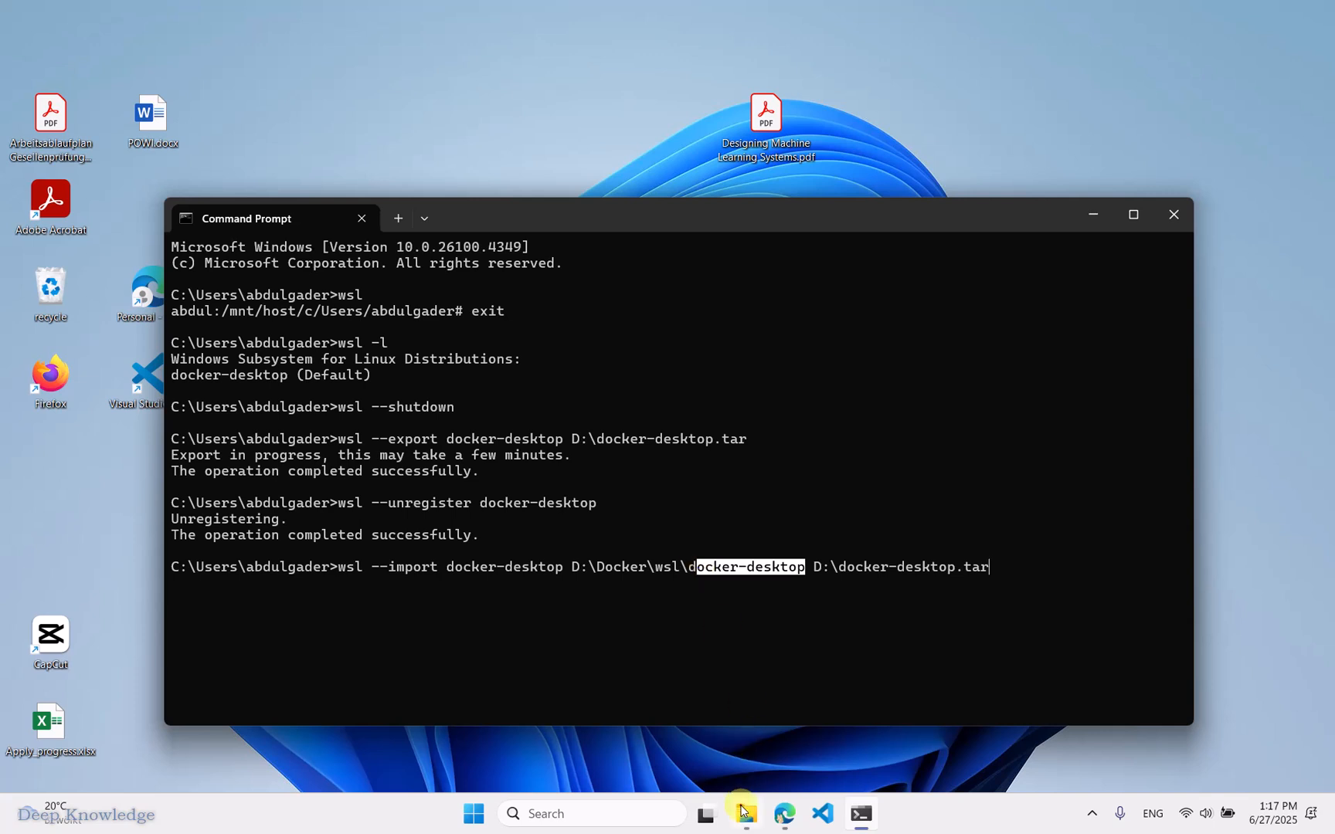
# Step: Check D:\Docker\wsl in File Explorer and run the corrected import into D:\Docker\wsl
pyautogui.click(746, 814)
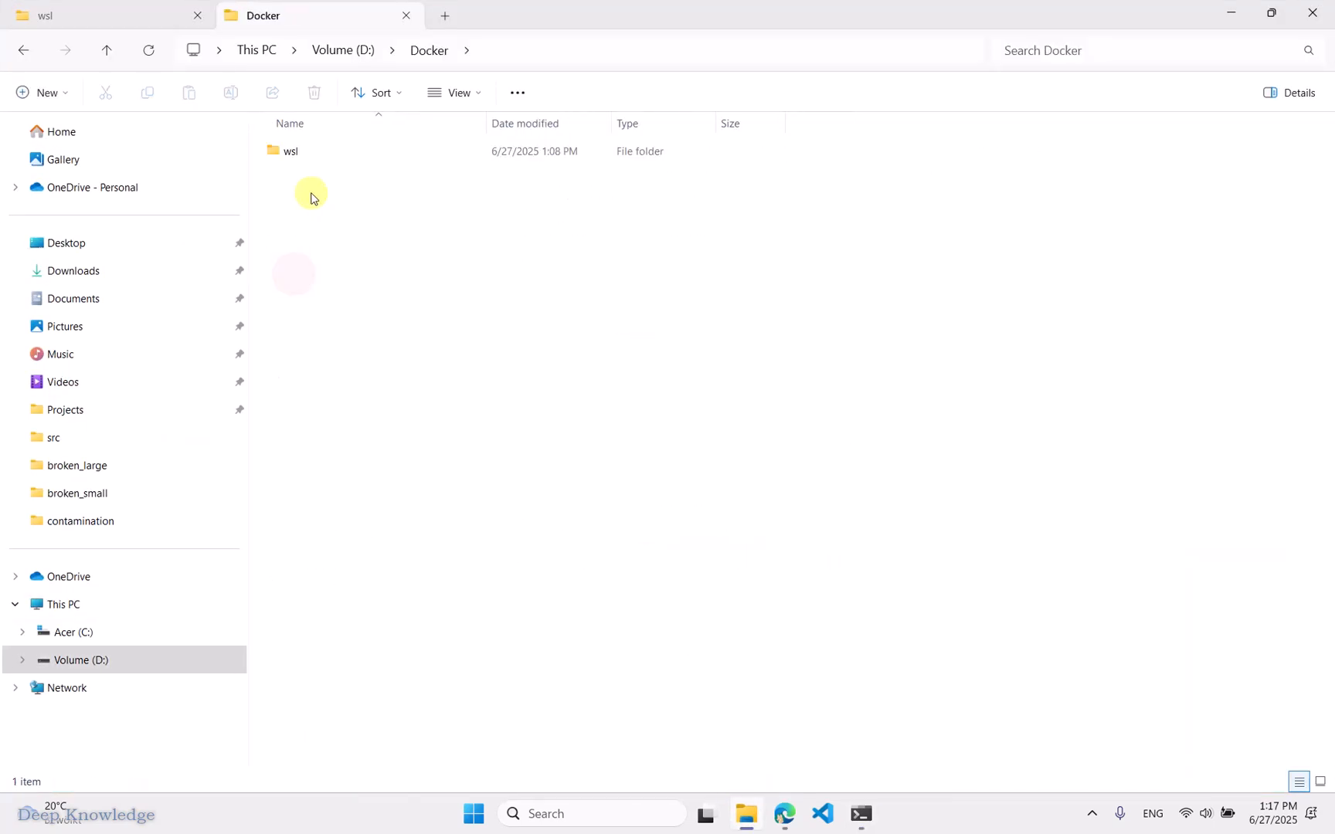
pyautogui.doubleClick(291, 152)
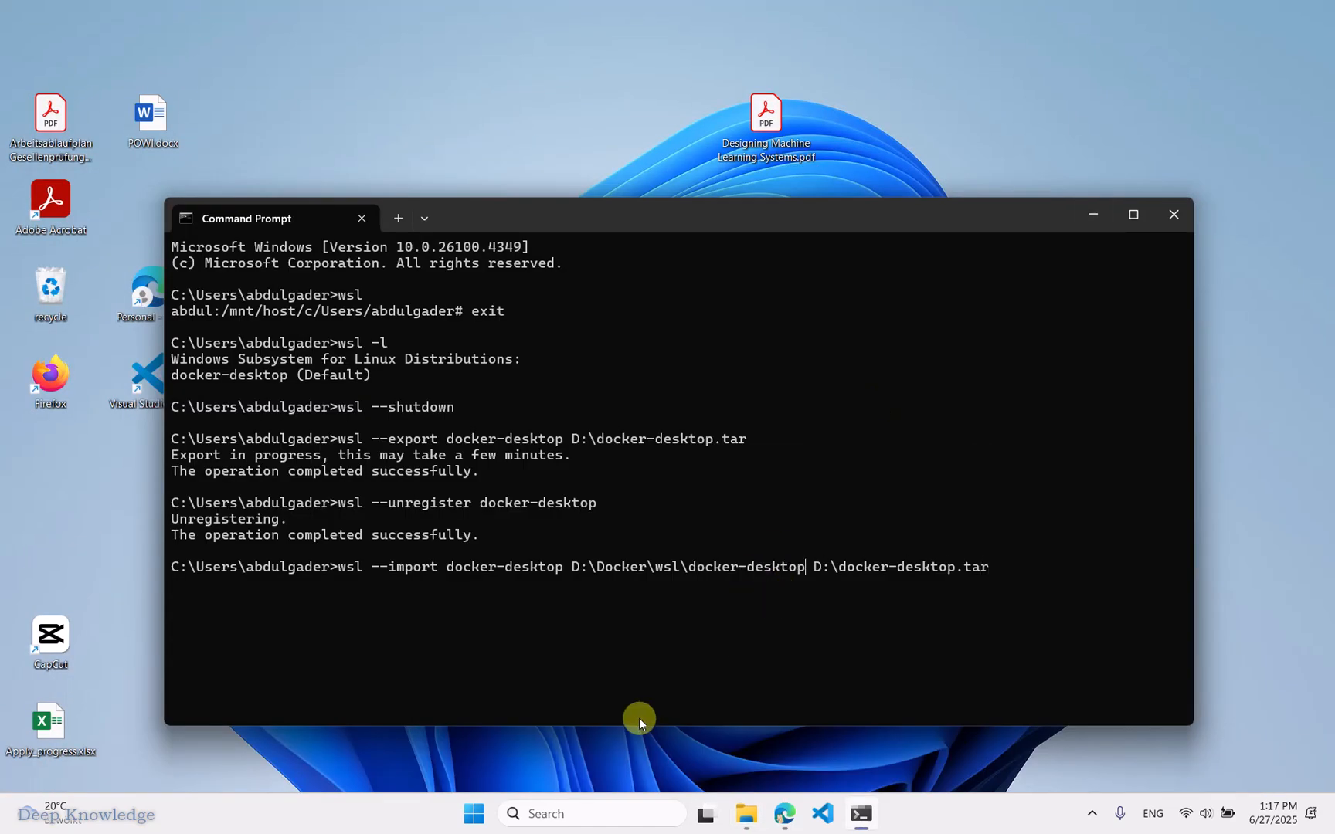
pyautogui.press('Backspace')
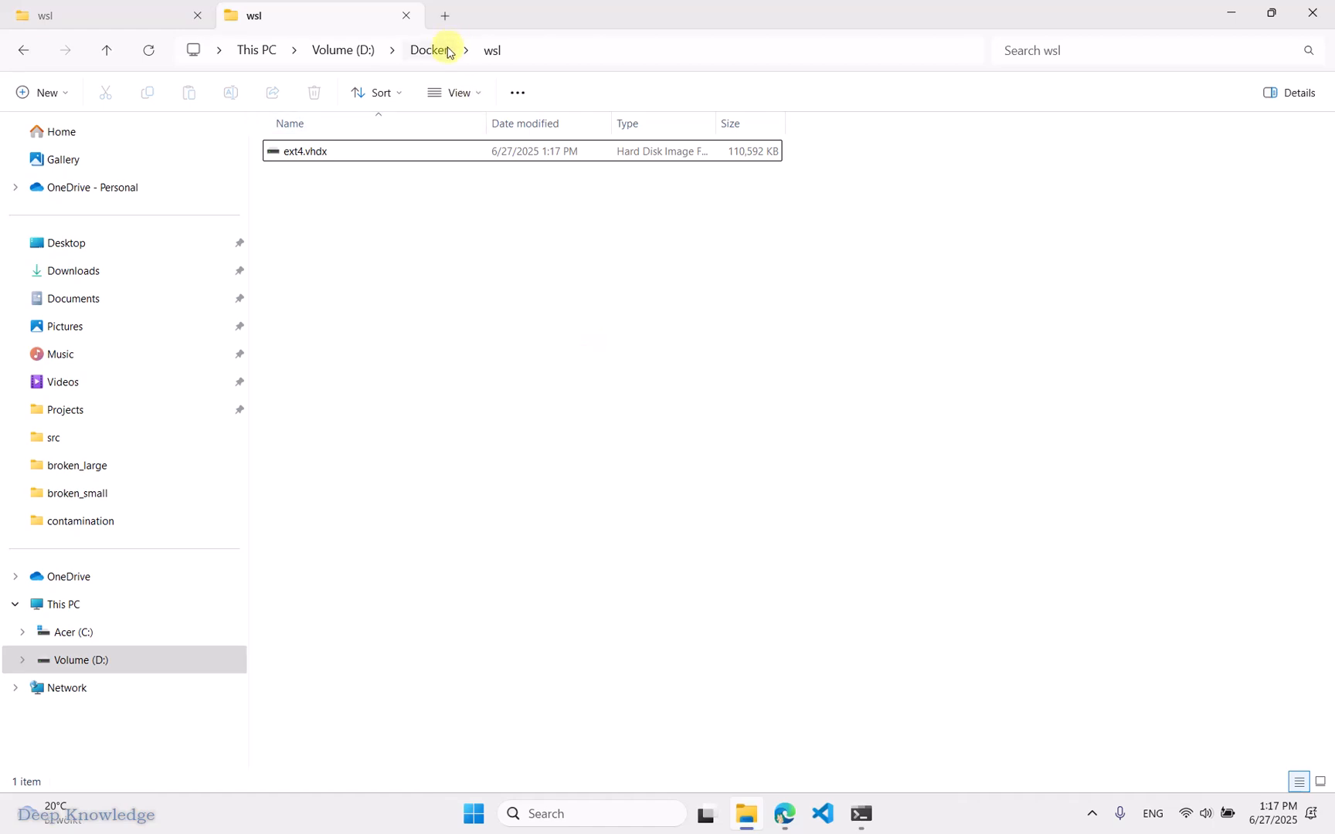
# Step: Verify the imported ext4.vhdx appears in D:\Docker\wsl, then minimize Explorer
pyautogui.click(304, 152)
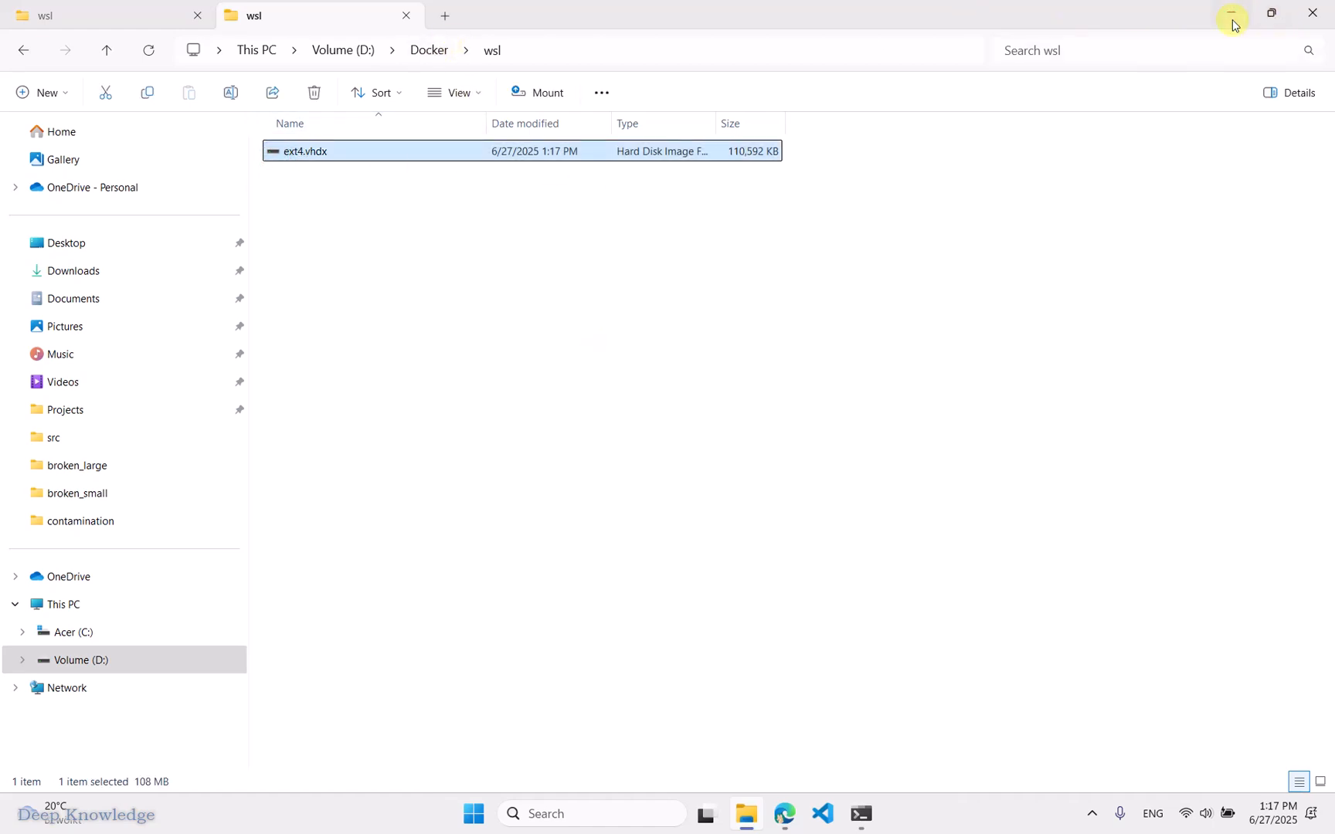
pyautogui.click(1231, 12)
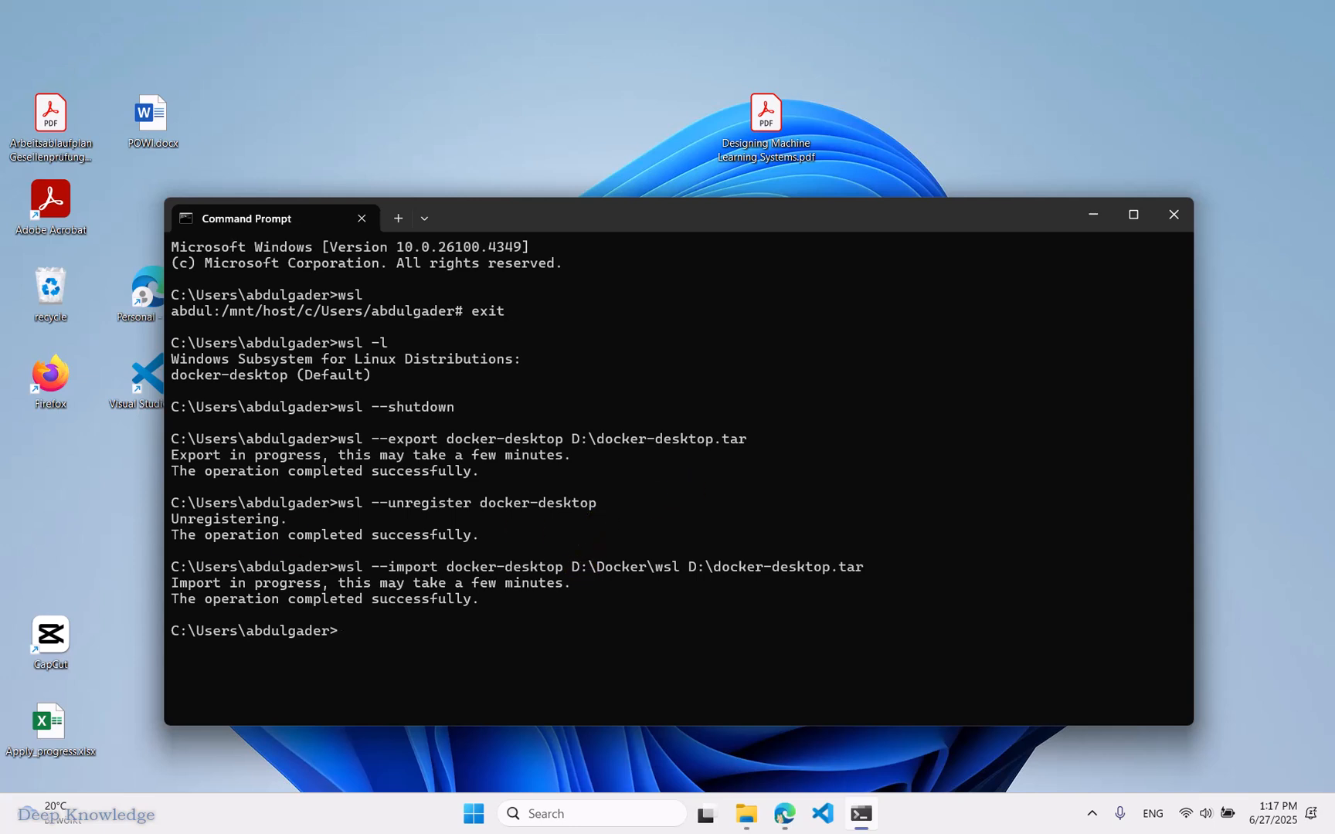
# Step: Delete D:\docker-desktop.tar and launch Docker Desktop from taskbar Search
pyautogui.write('del D:\\docker-desktop.tar')
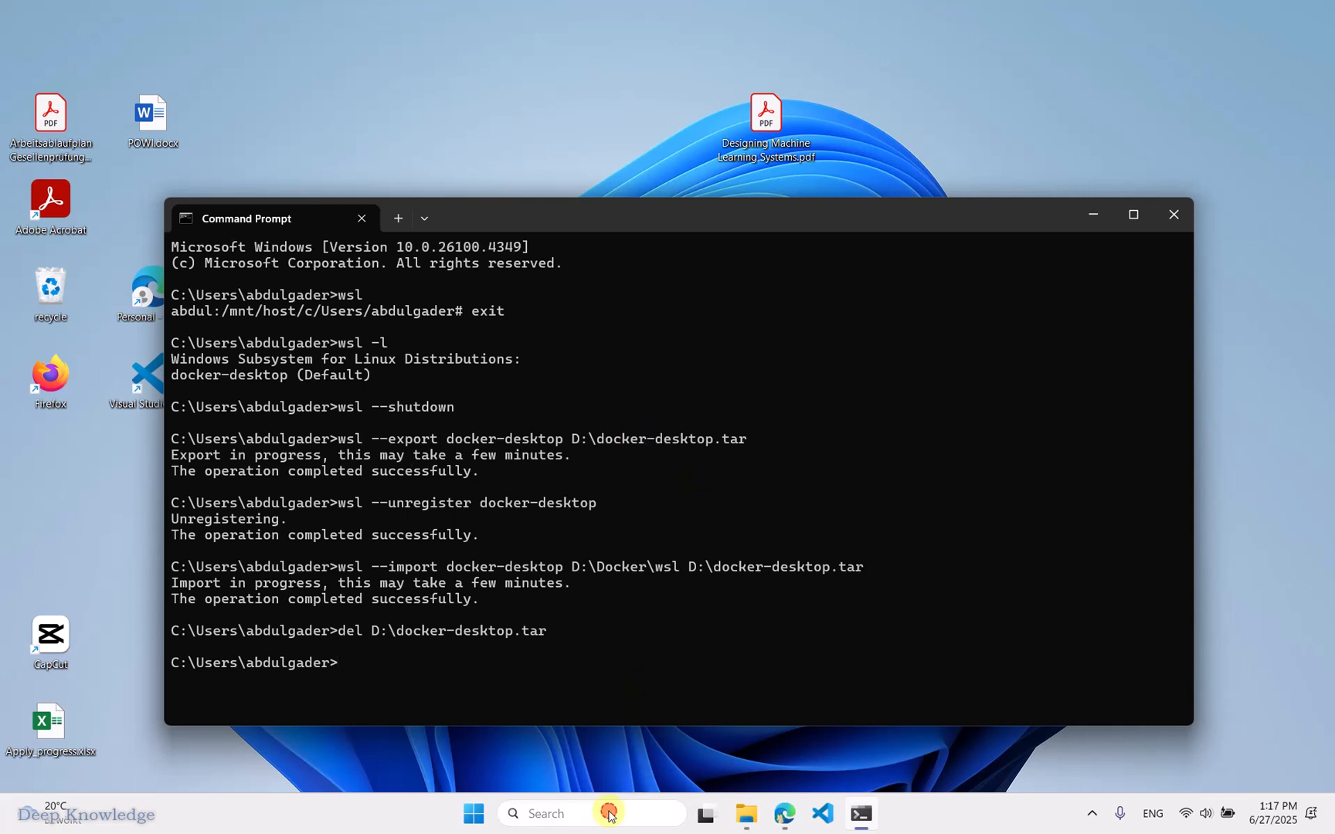
pyautogui.click(587, 813)
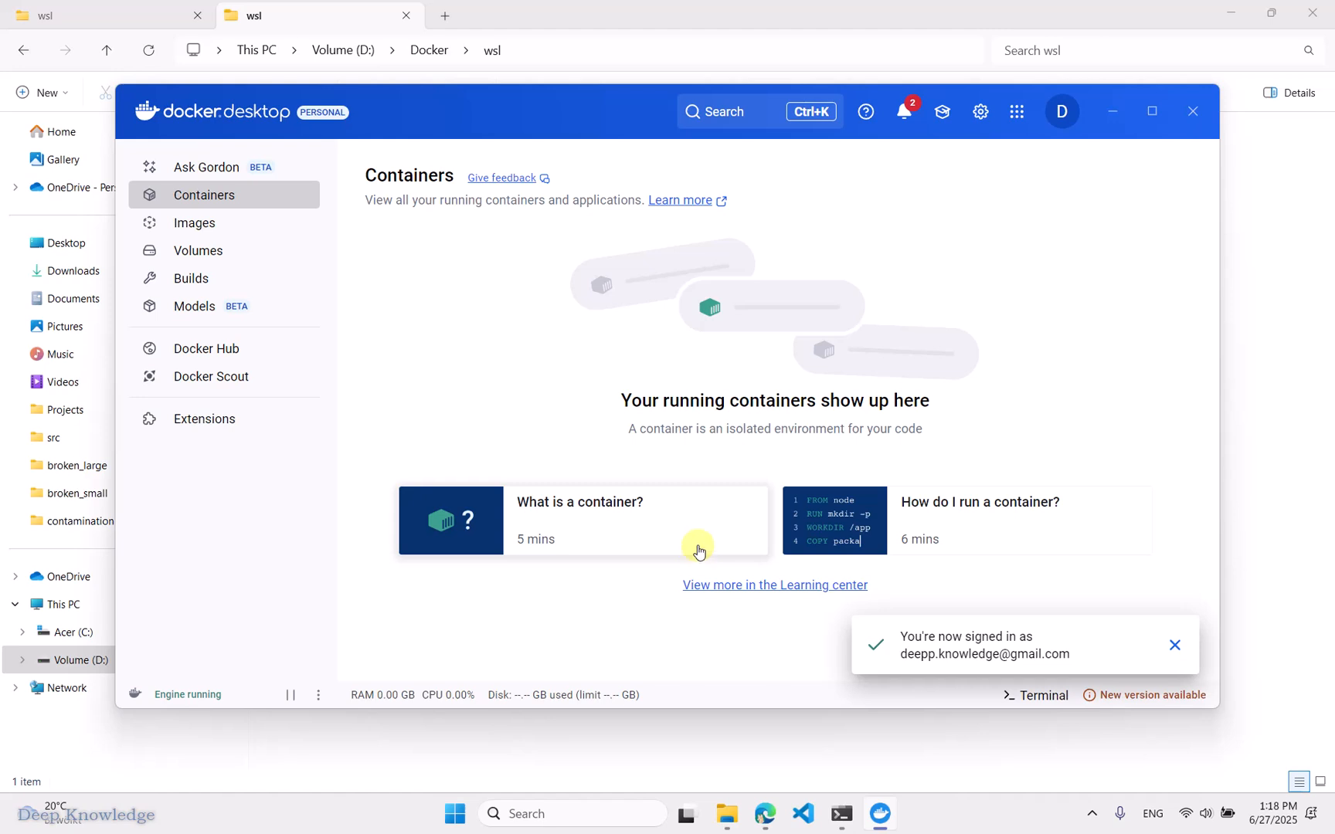
pyautogui.moveTo(963, 111)
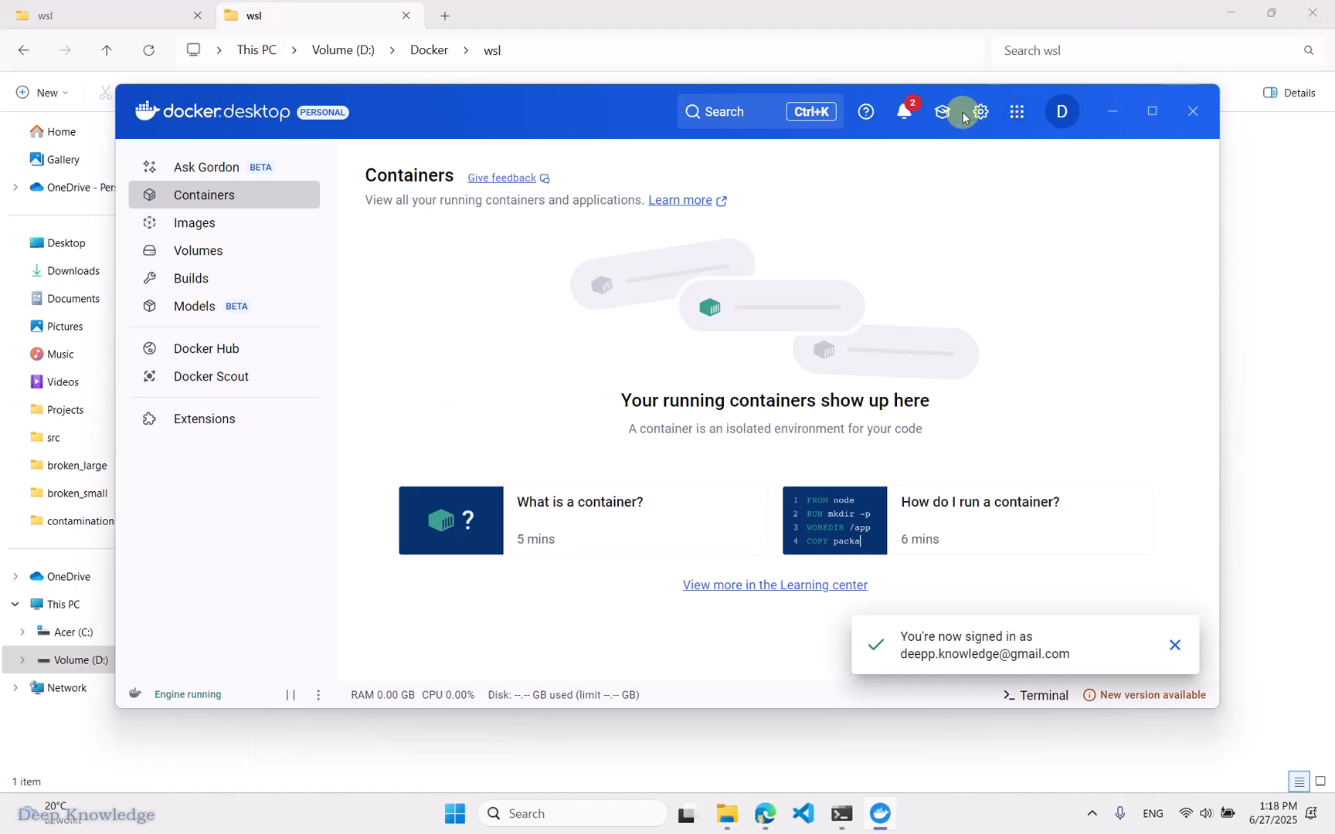
# Step: View Settings > Resources > Advanced showing the disk image still in AppData\Local\Docker\wsl on C:
pyautogui.click(979, 111)
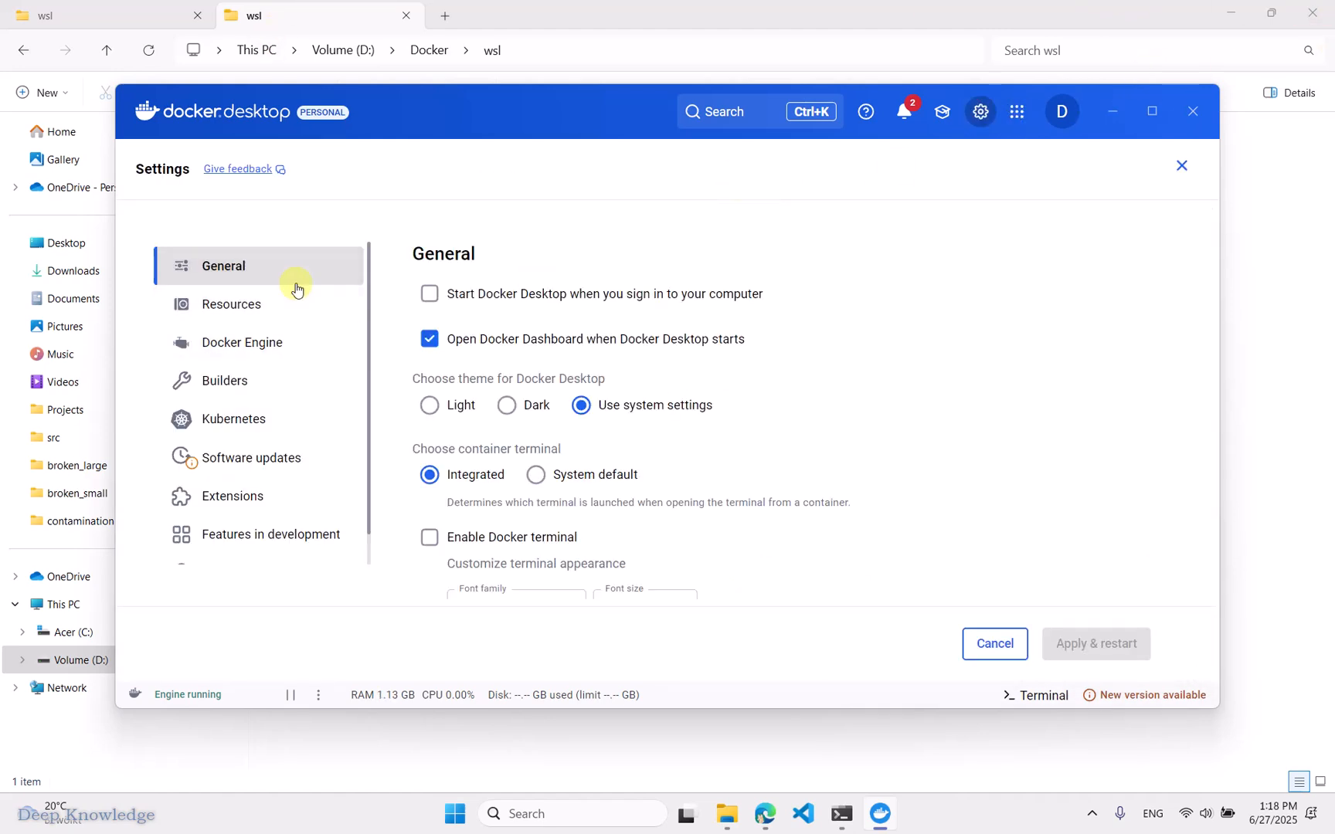
pyautogui.click(230, 304)
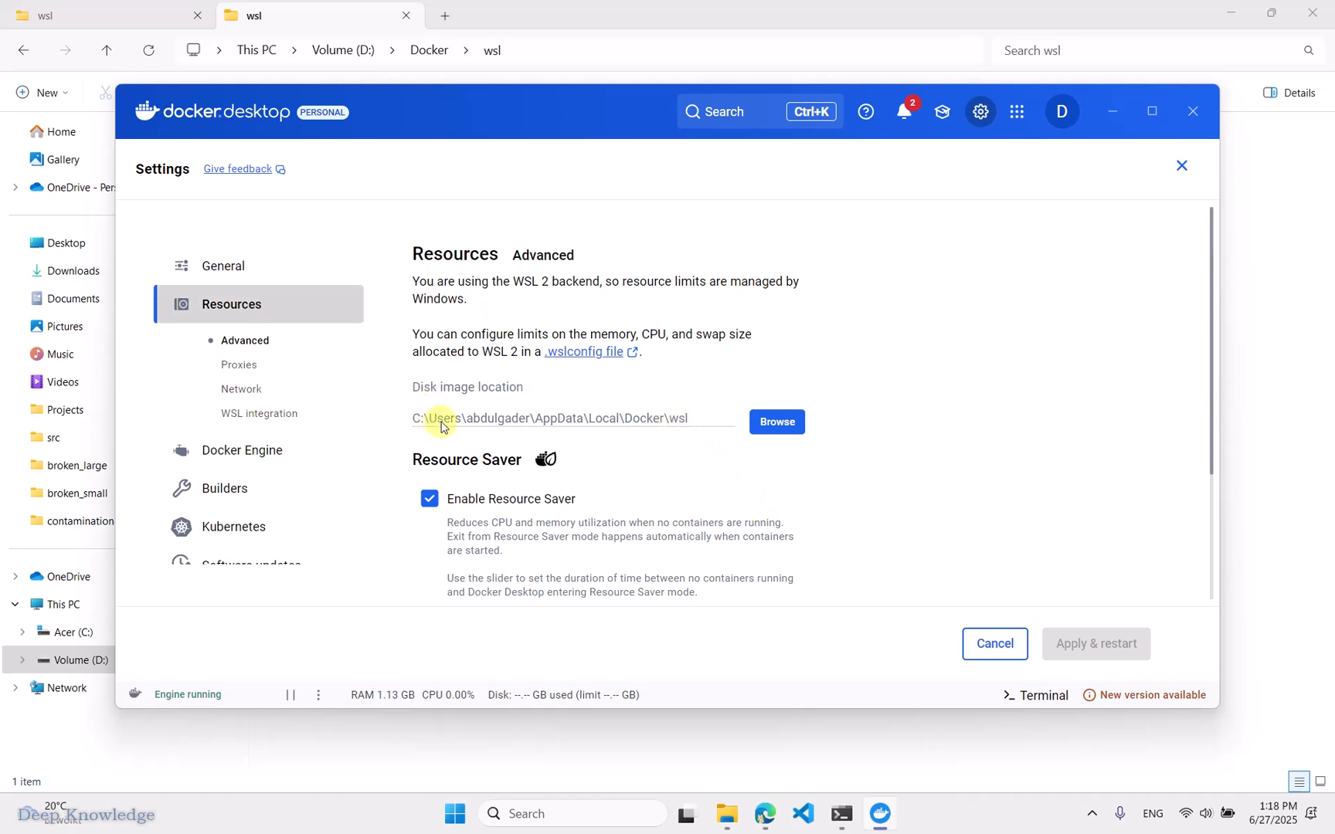
pyautogui.moveTo(439, 418); pyautogui.dragTo(673, 419)
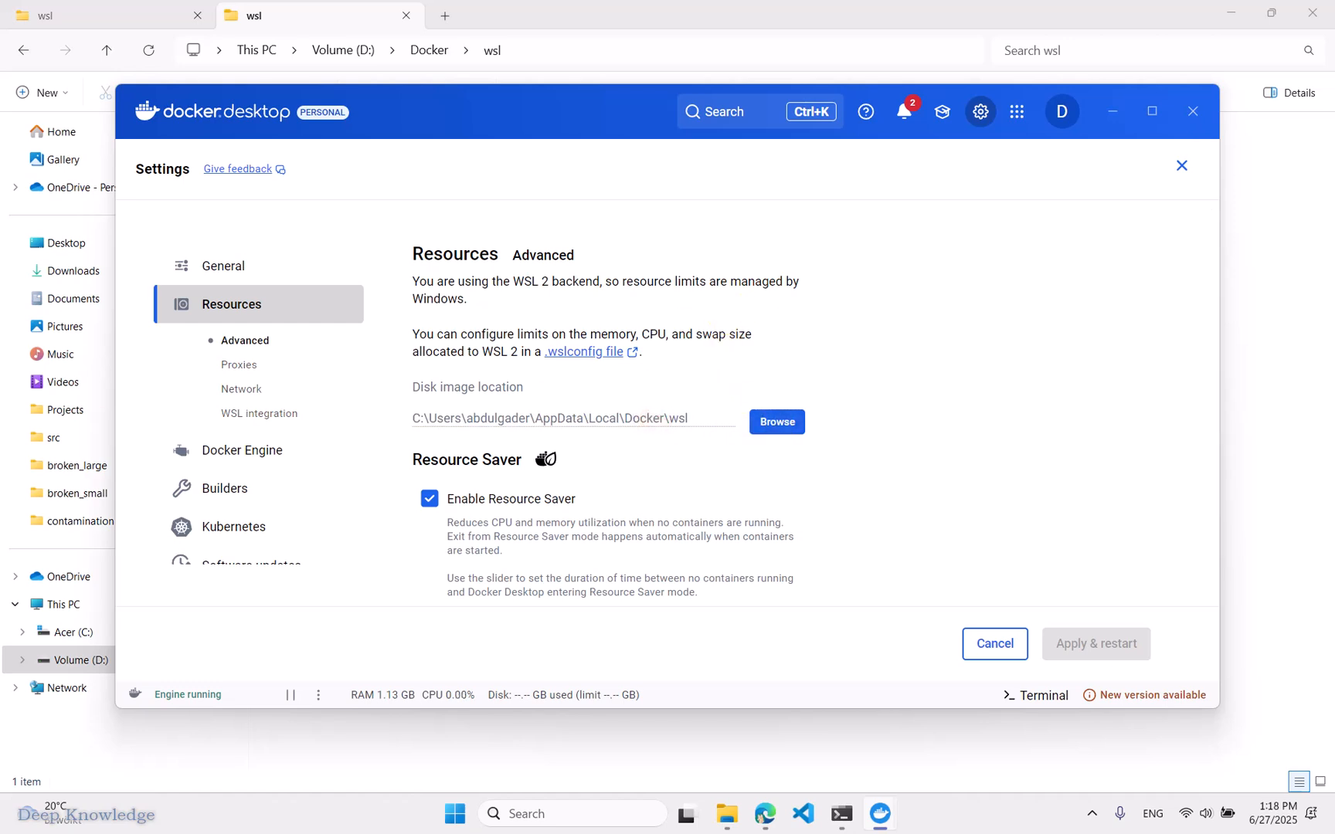
# Step: Set the disk image location to D:\Docker\wsl and apply with restart
pyautogui.click(774, 422)
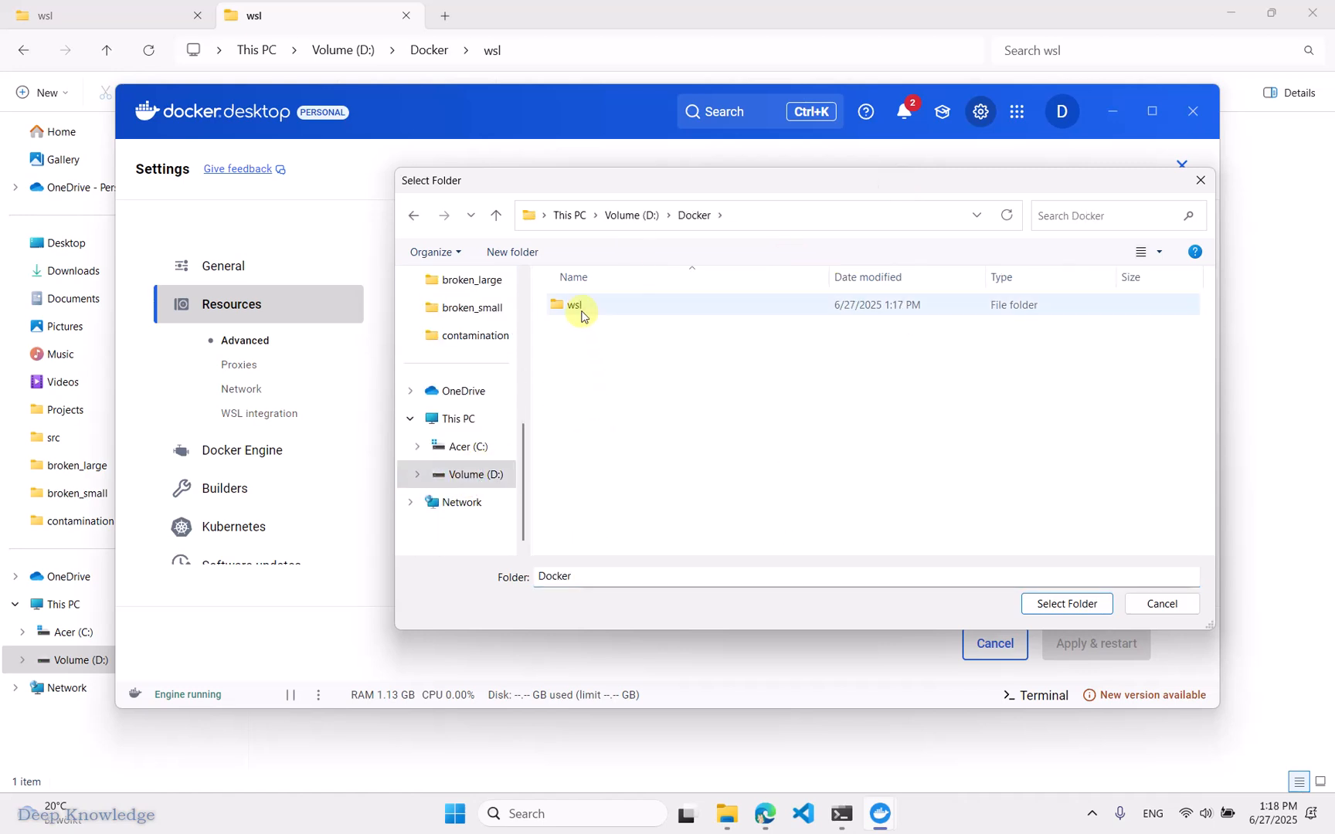
pyautogui.doubleClick(575, 304)
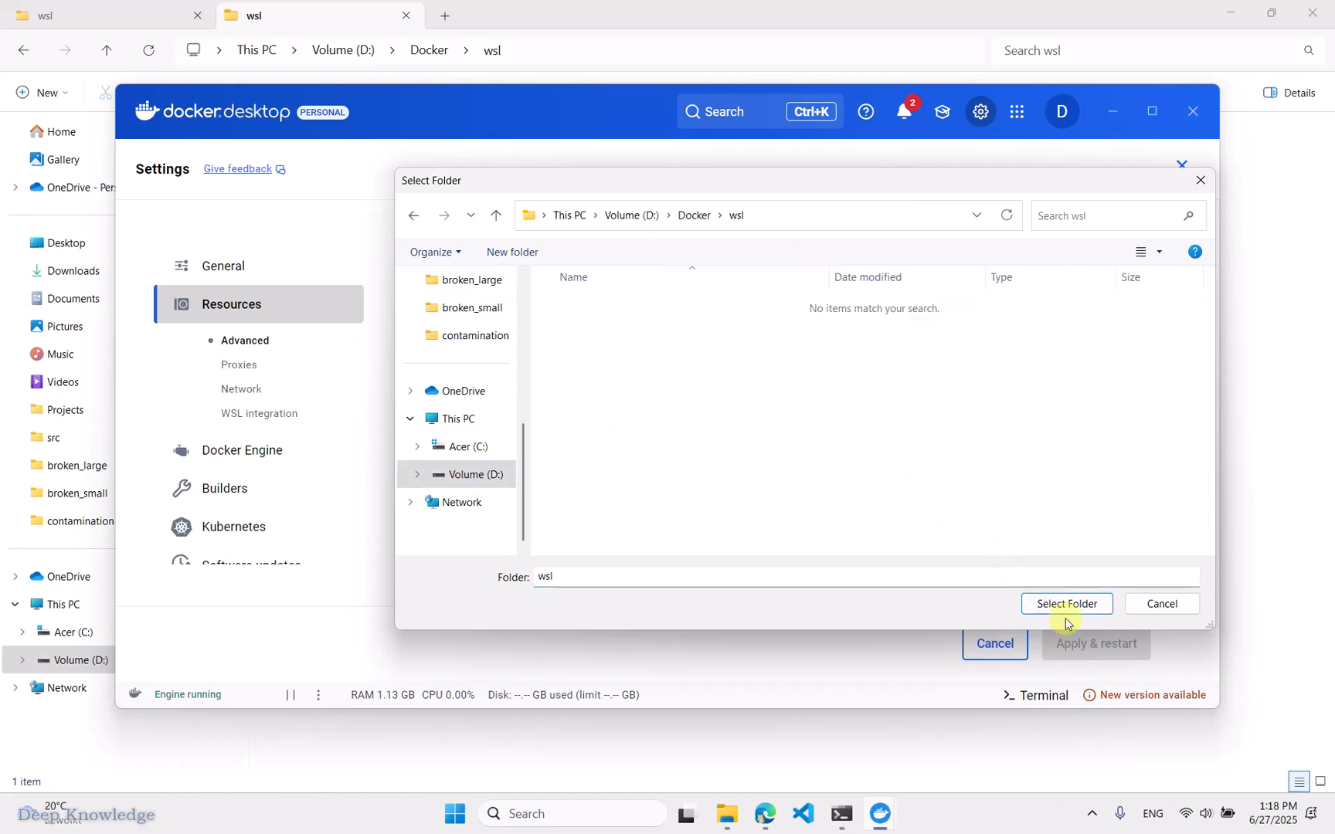
pyautogui.click(1064, 604)
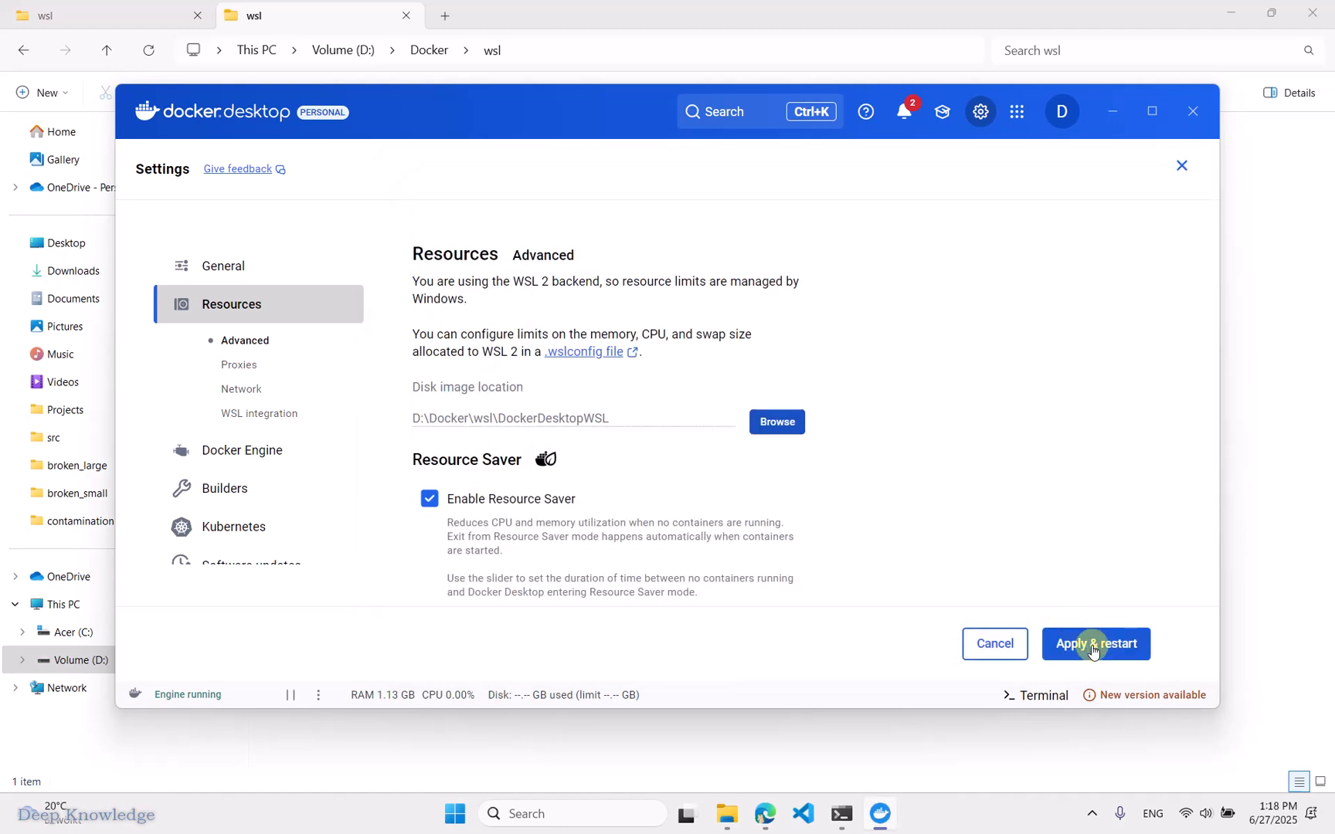
pyautogui.click(1095, 644)
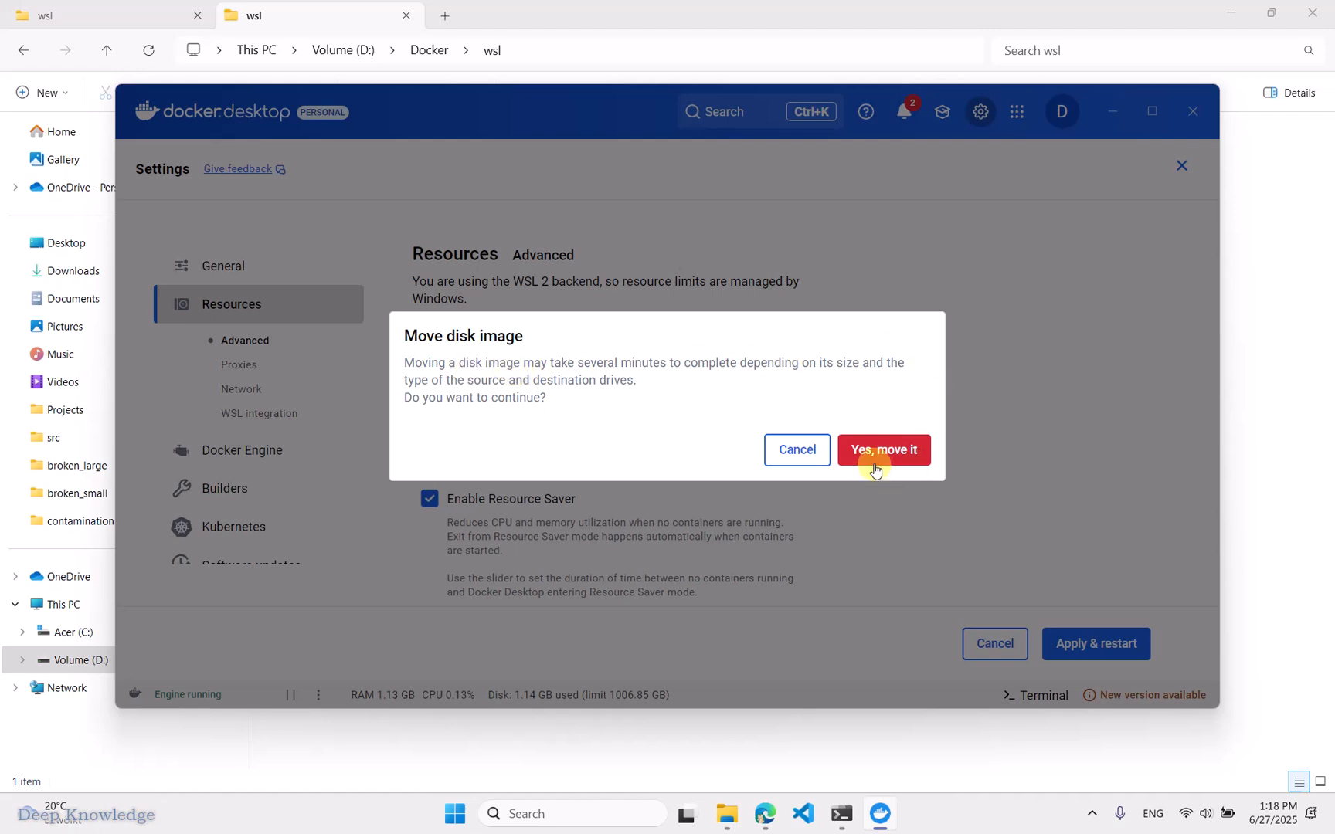
# Step: Confirm moving the disk image to D:\Docker\wsl\DockerDesktopWSL and let the engine restart
pyautogui.click(882, 449)
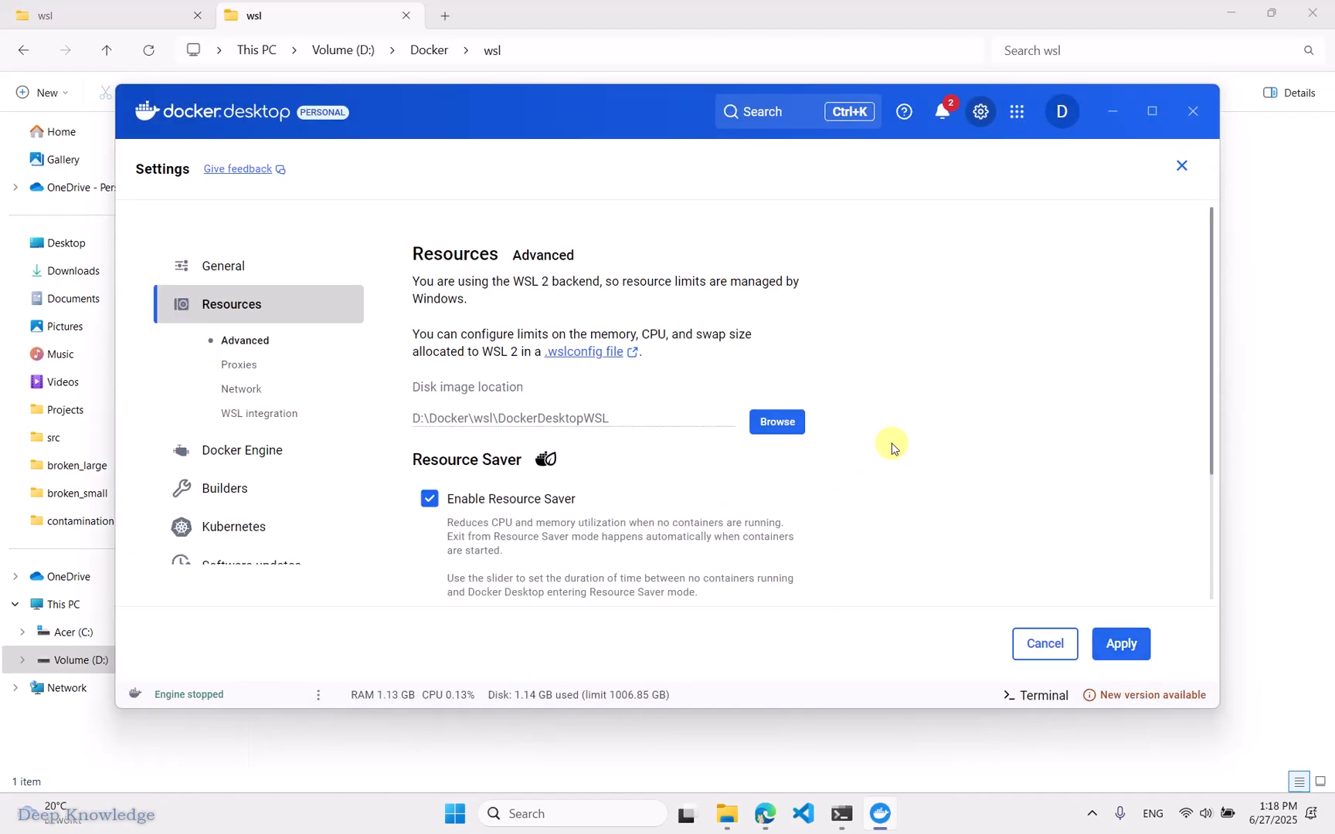
pyautogui.click(1120, 644)
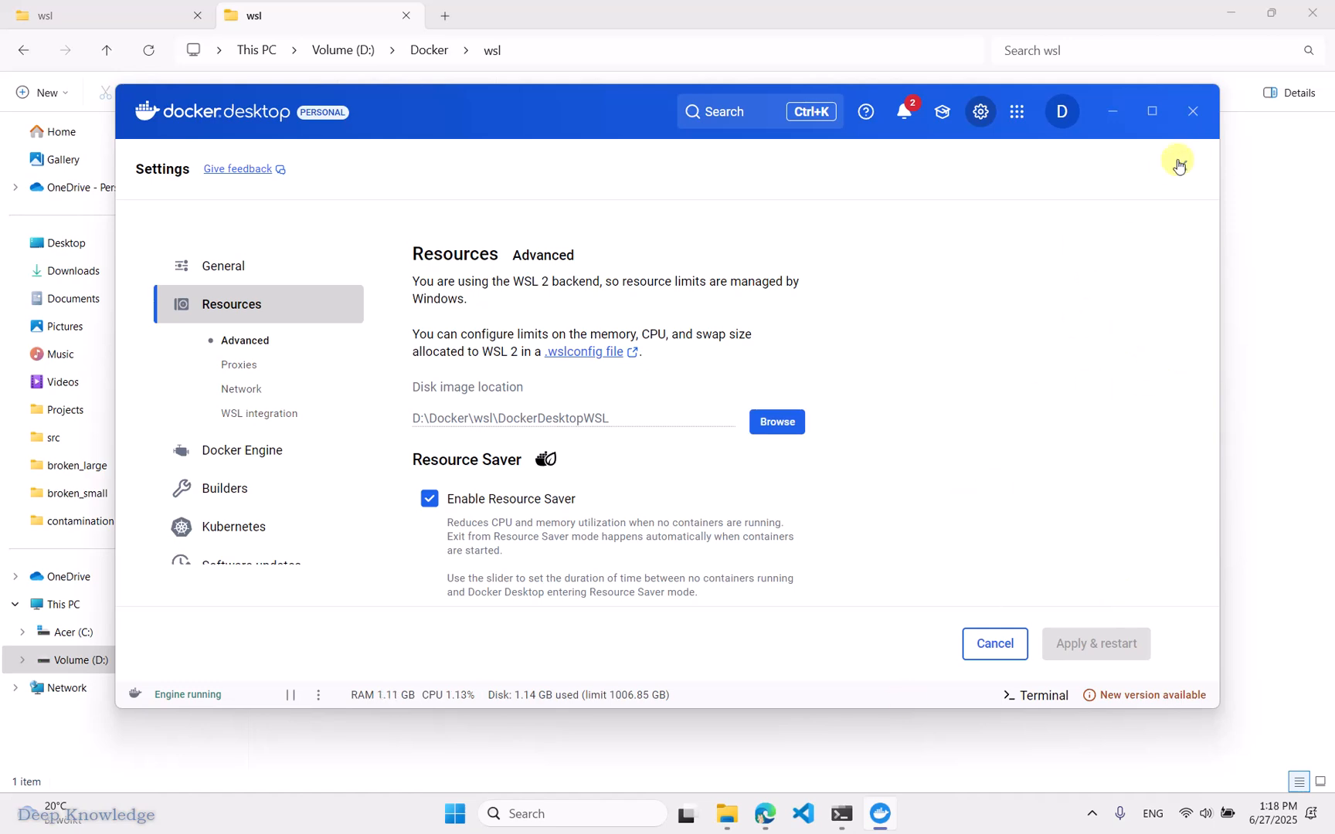
pyautogui.click(1017, 112)
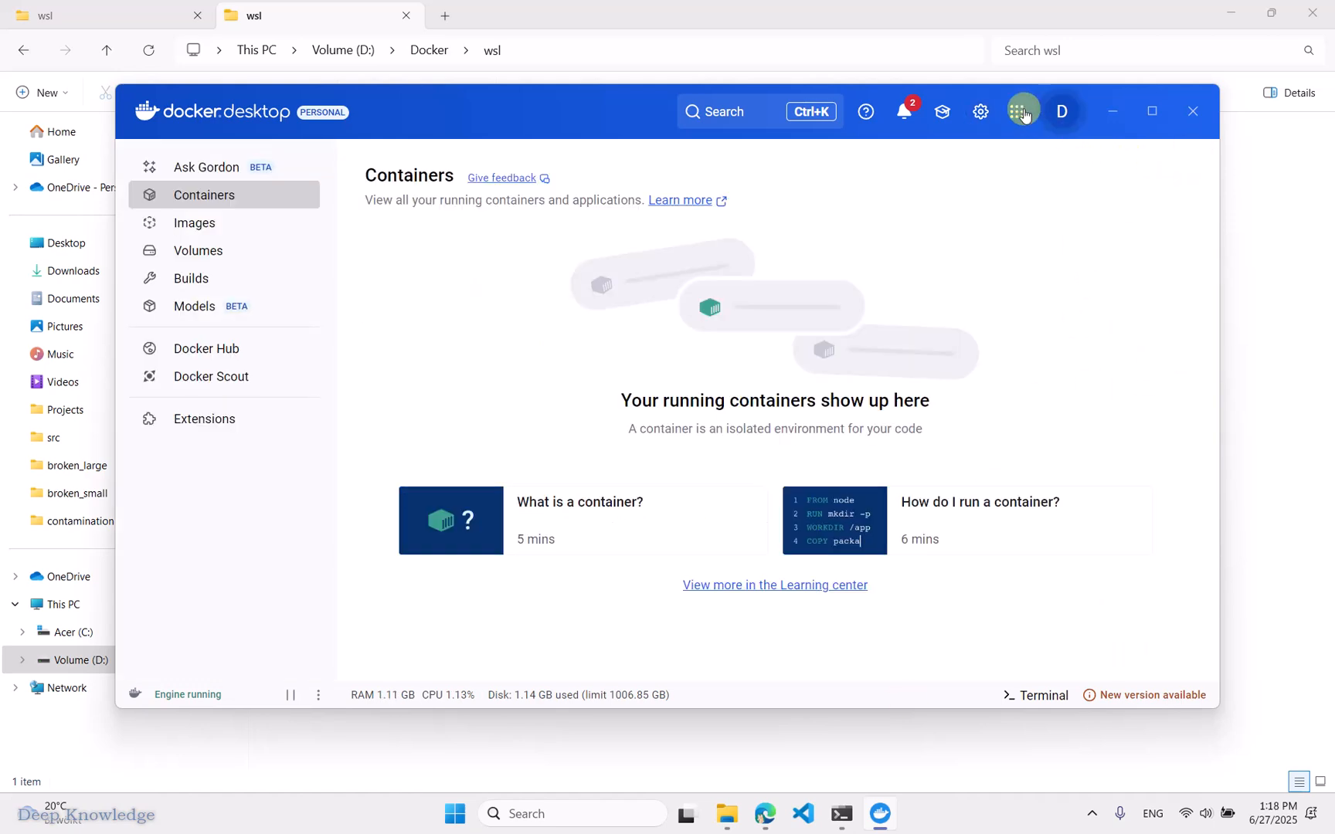
pyautogui.click(979, 111)
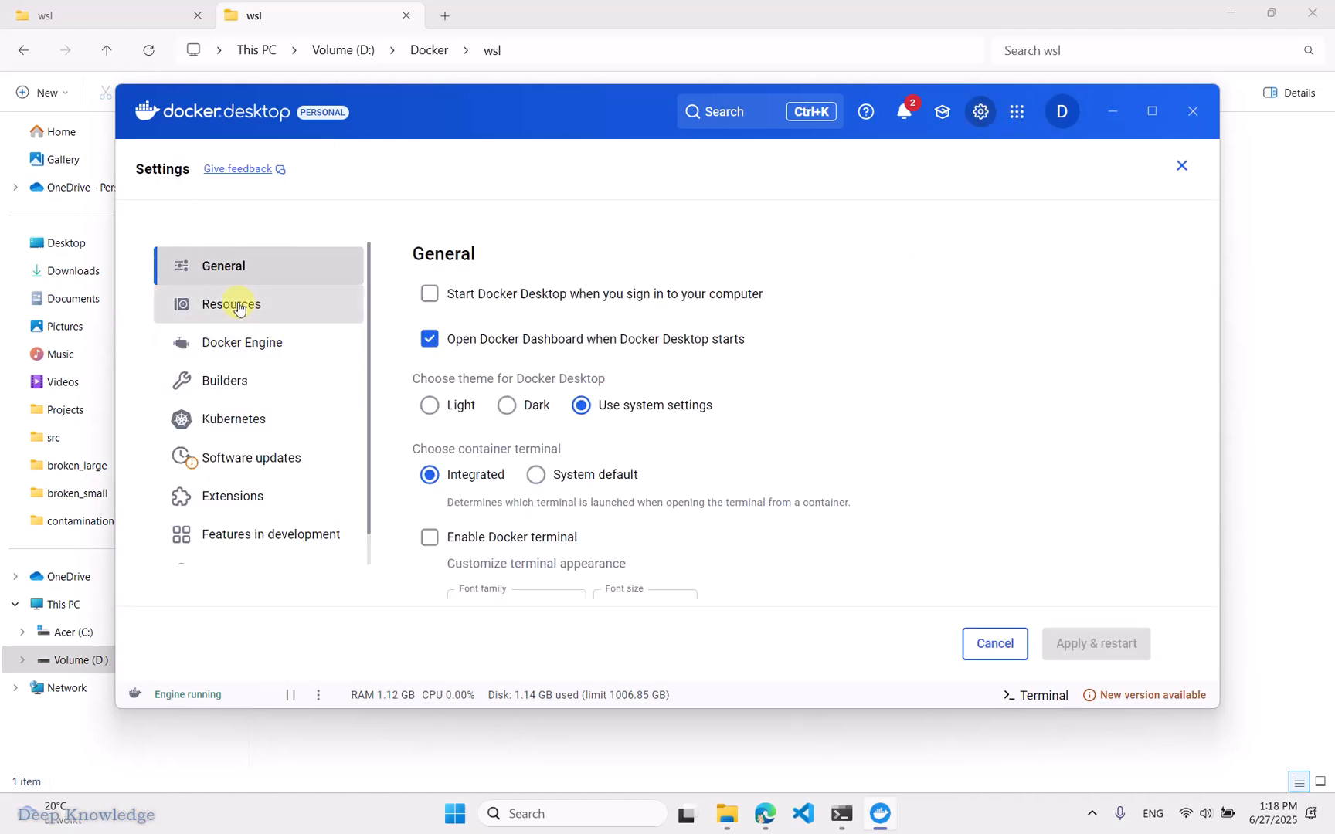
pyautogui.click(230, 305)
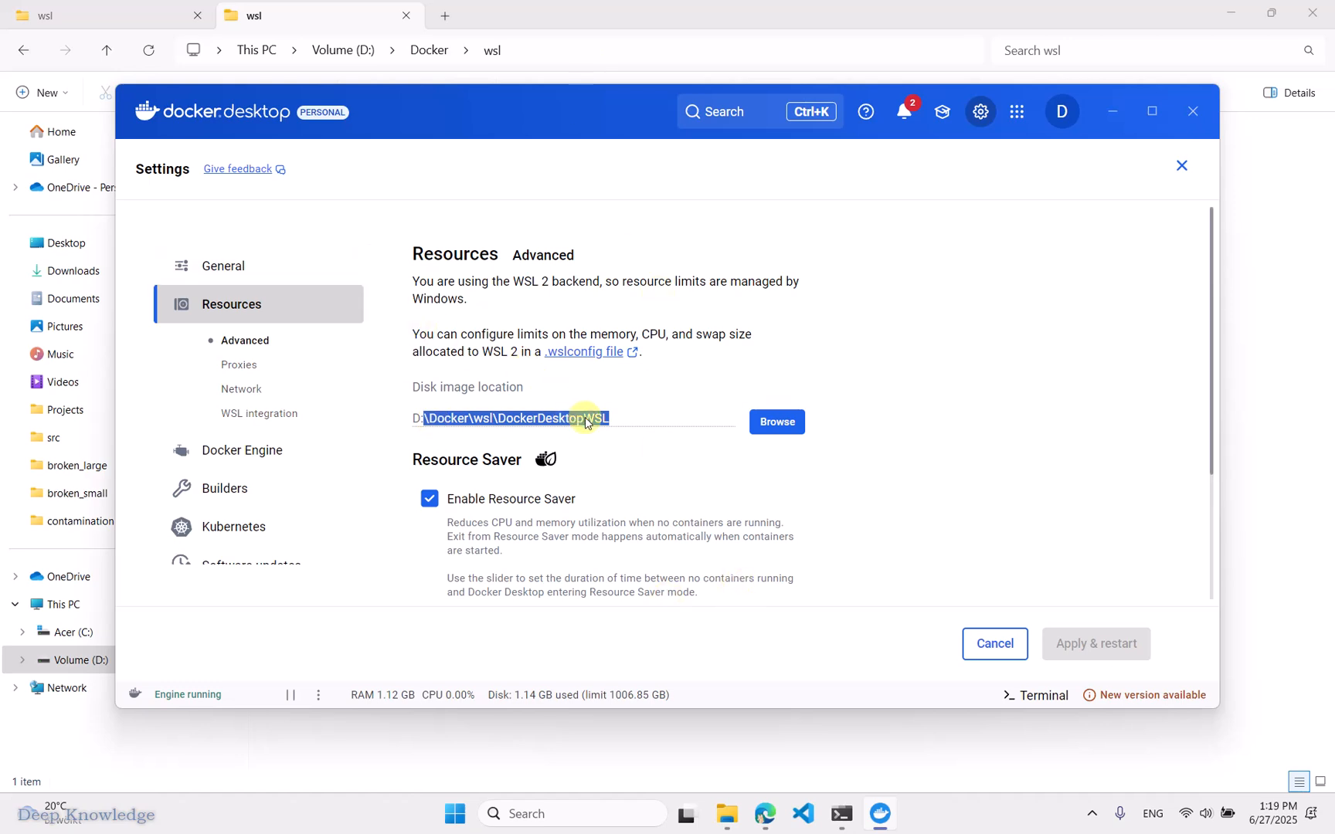
pyautogui.click(590, 419)
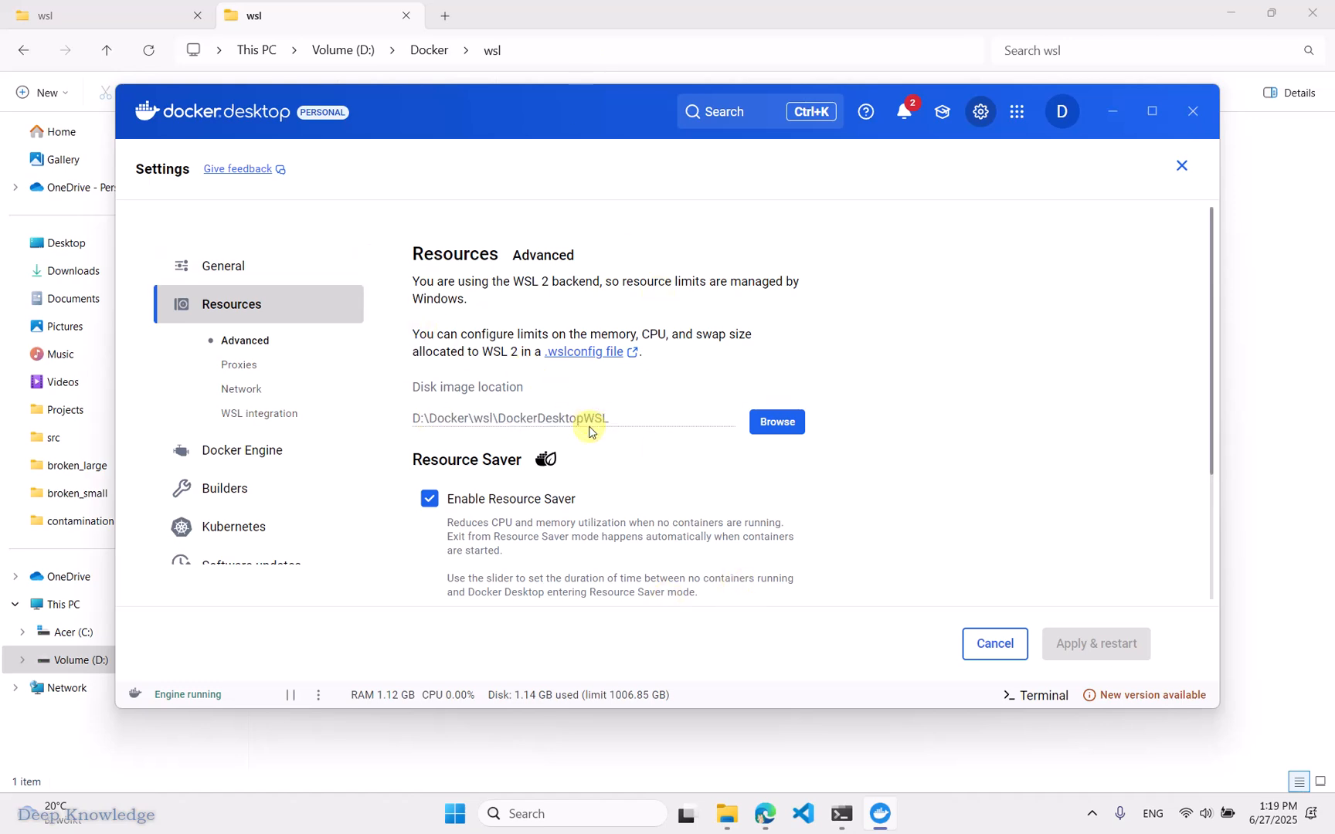